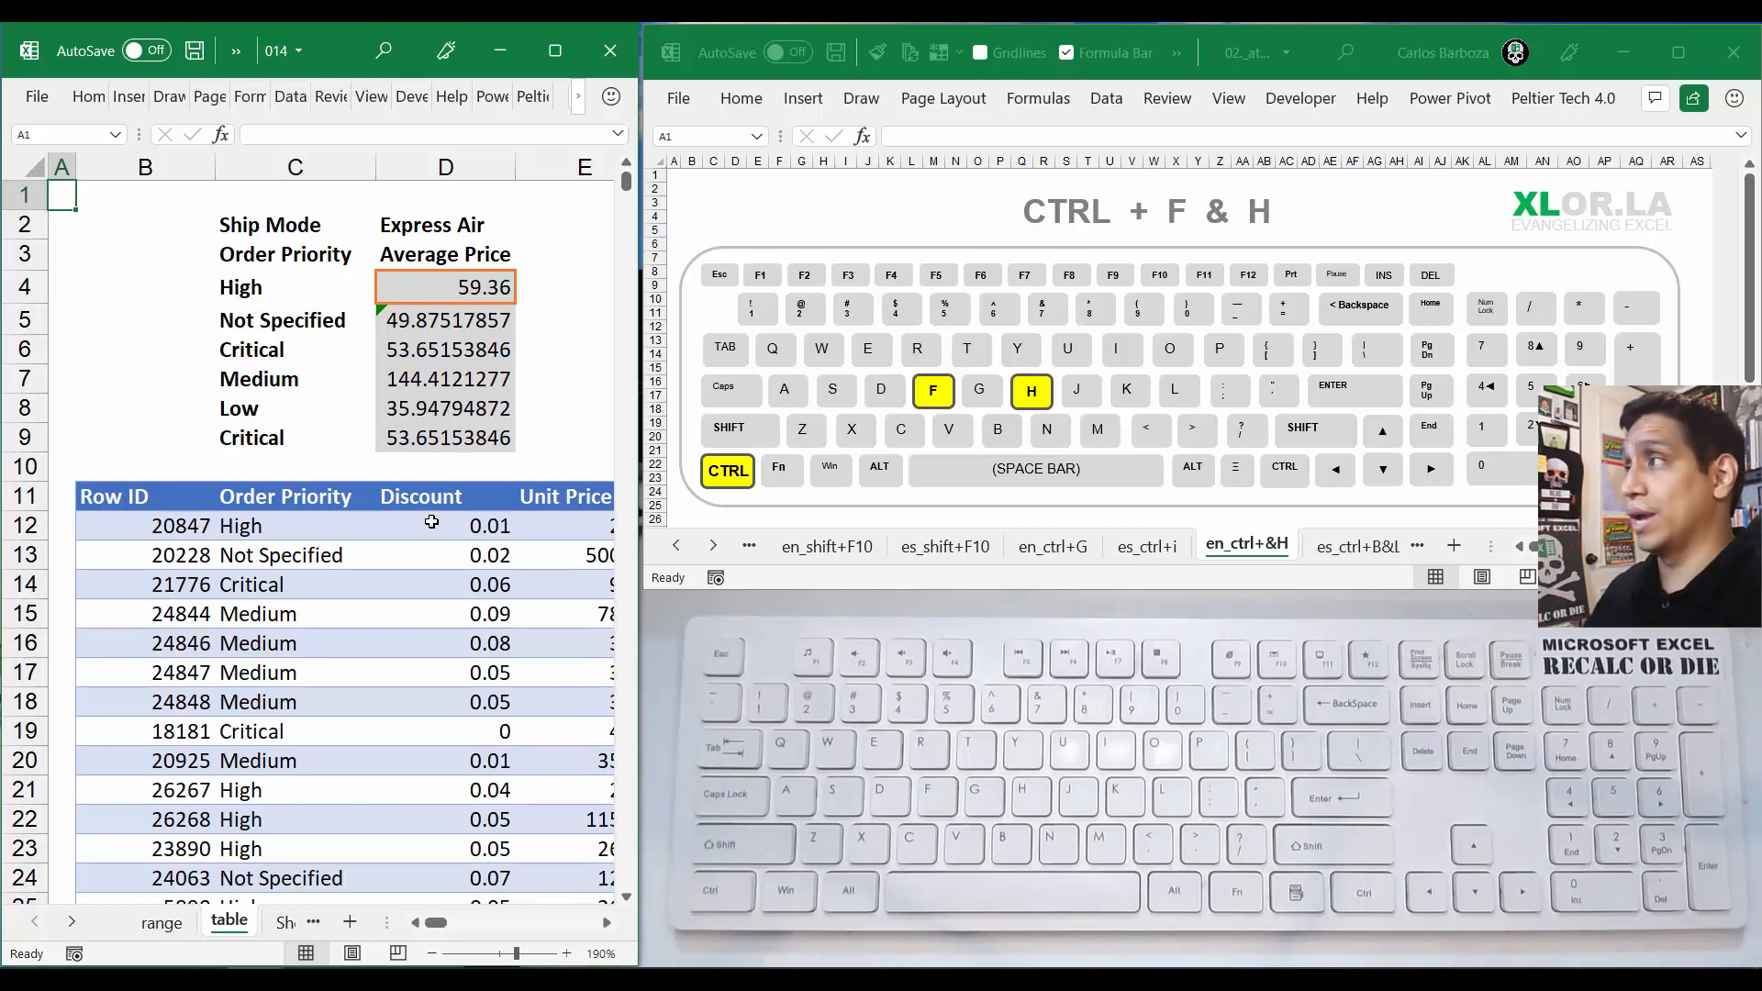
- Point out the Order Priority and Ship Mode column headings in the orders table
left_click(144, 495)
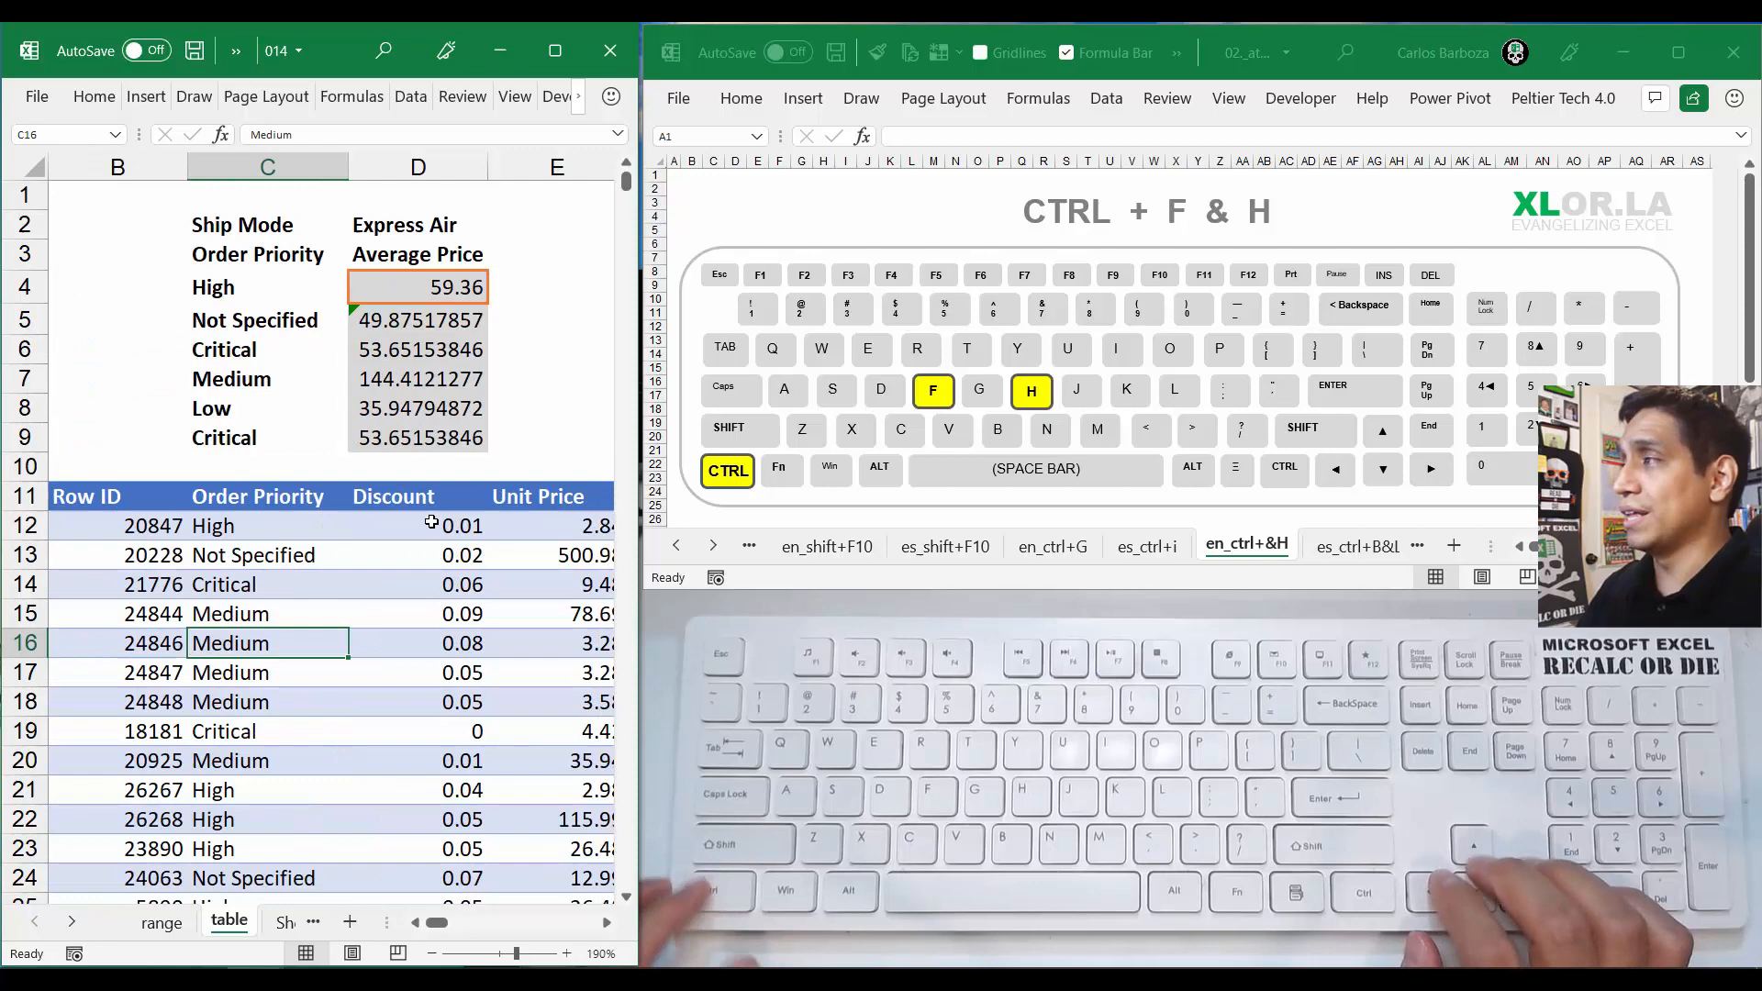
left_click(266, 496)
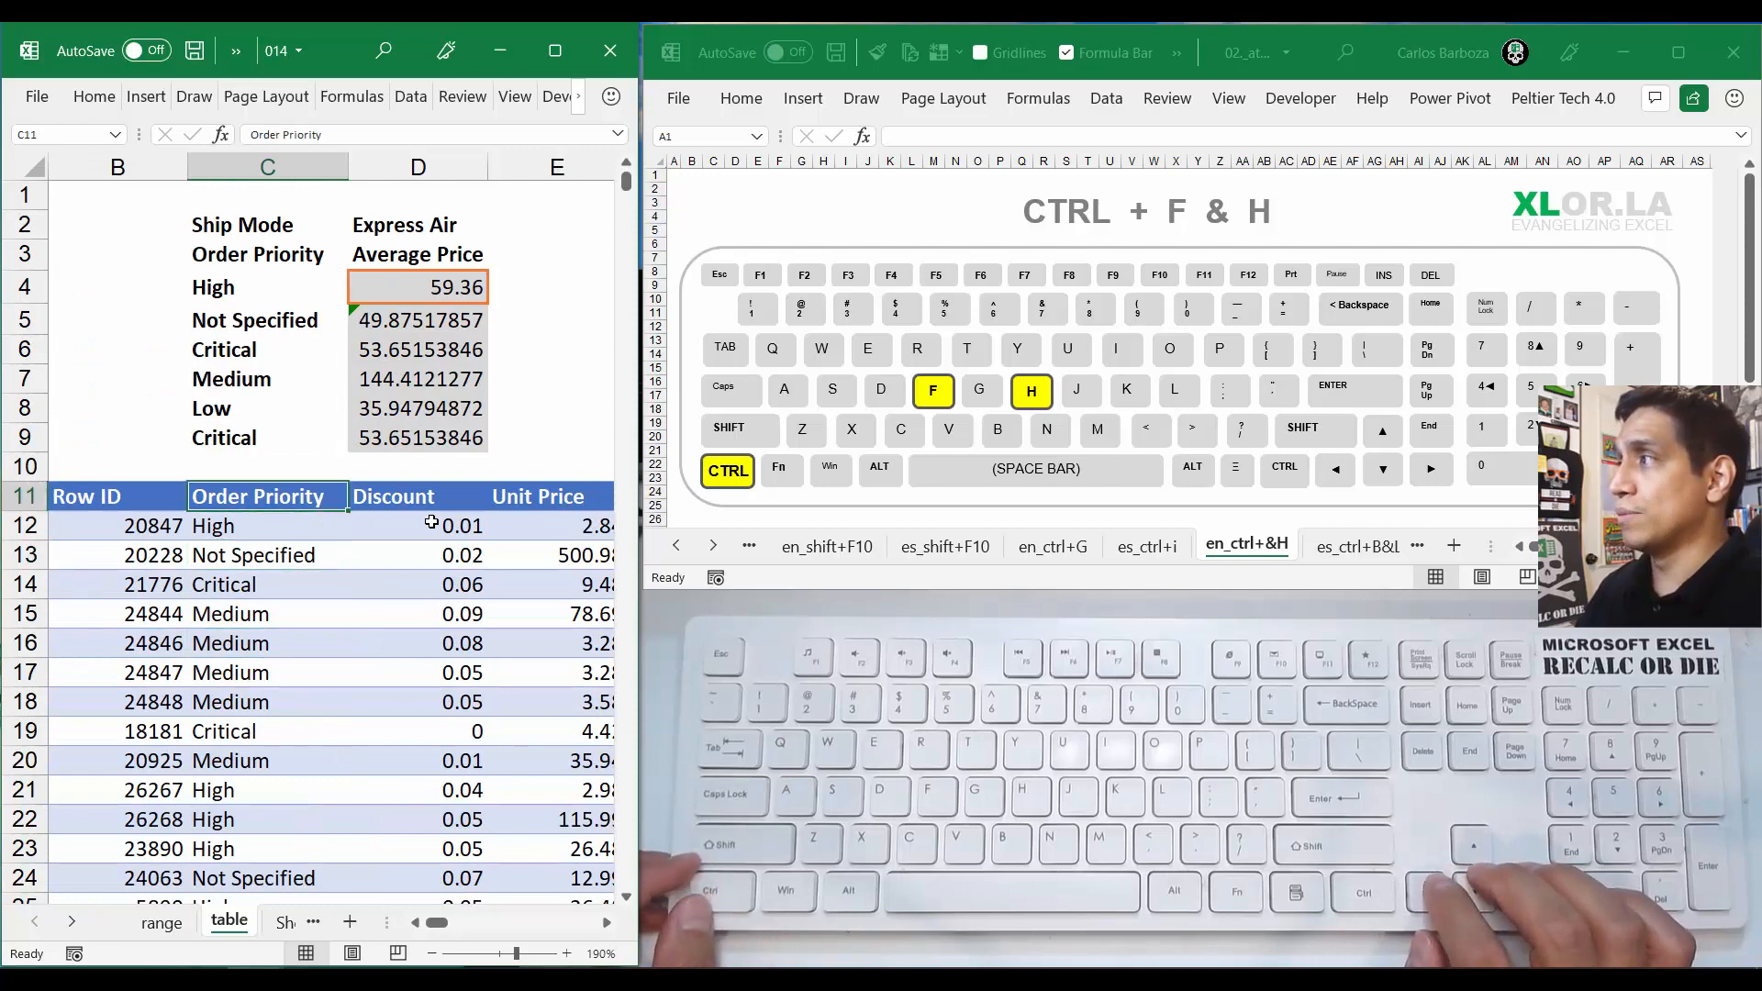
left_click(421, 496)
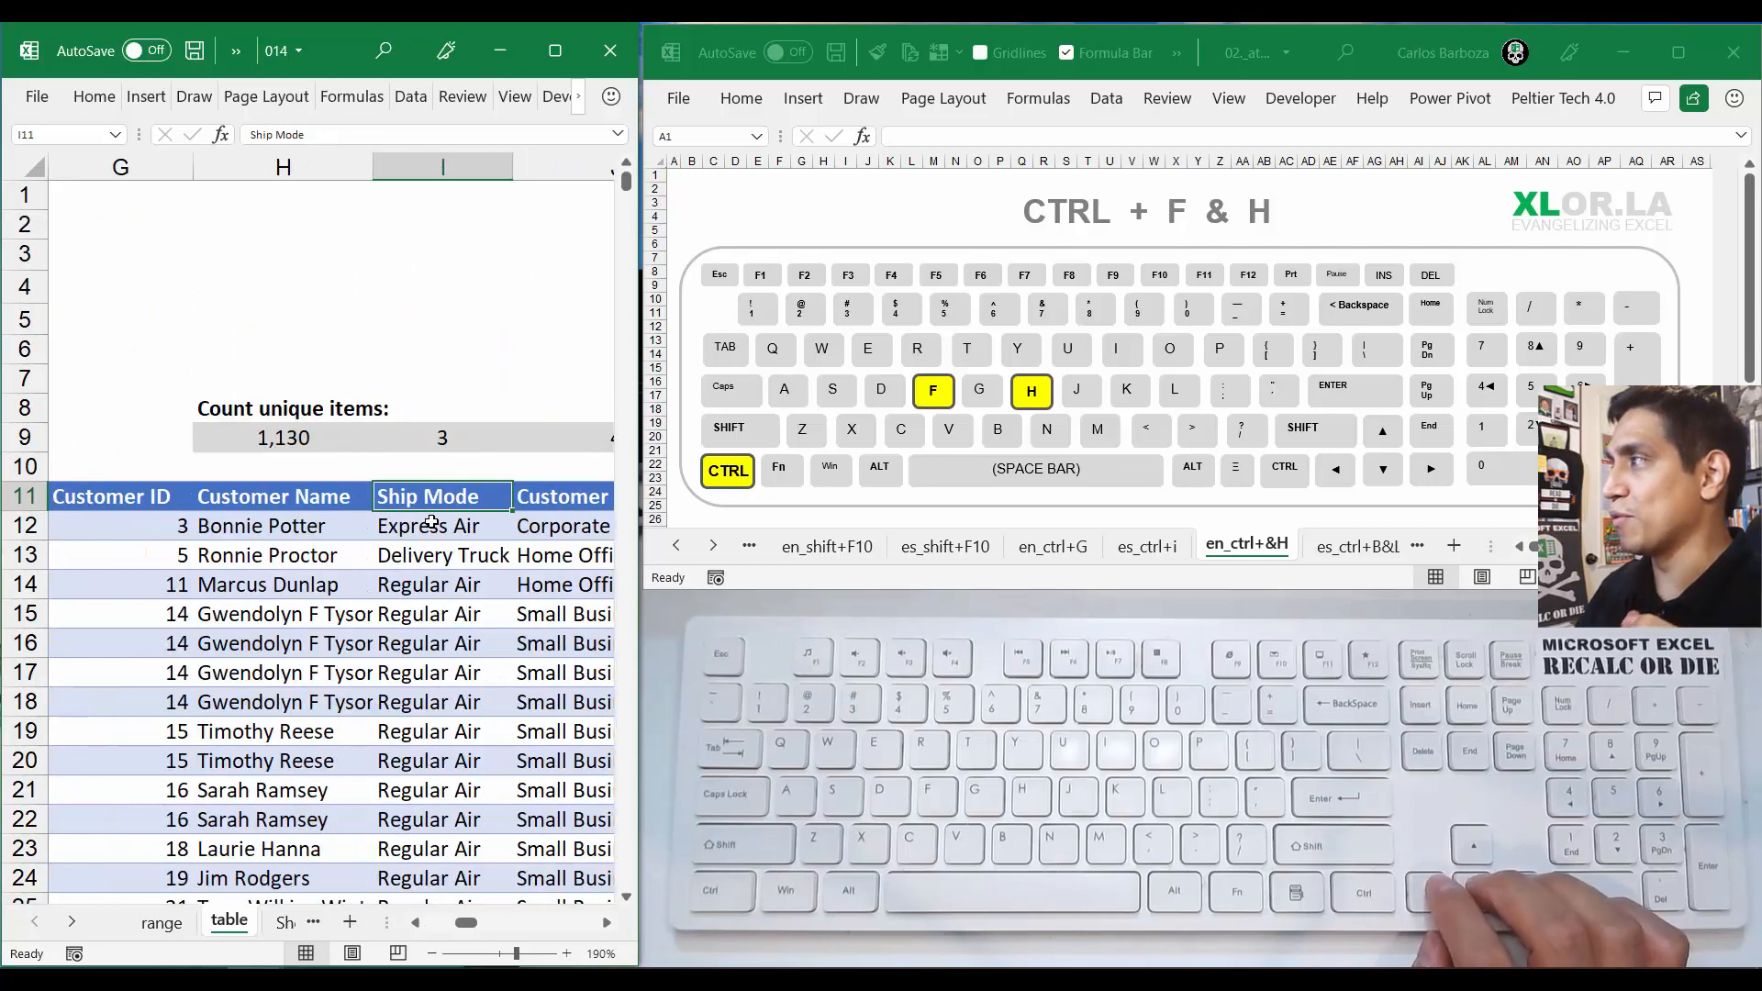
left_click(282, 495)
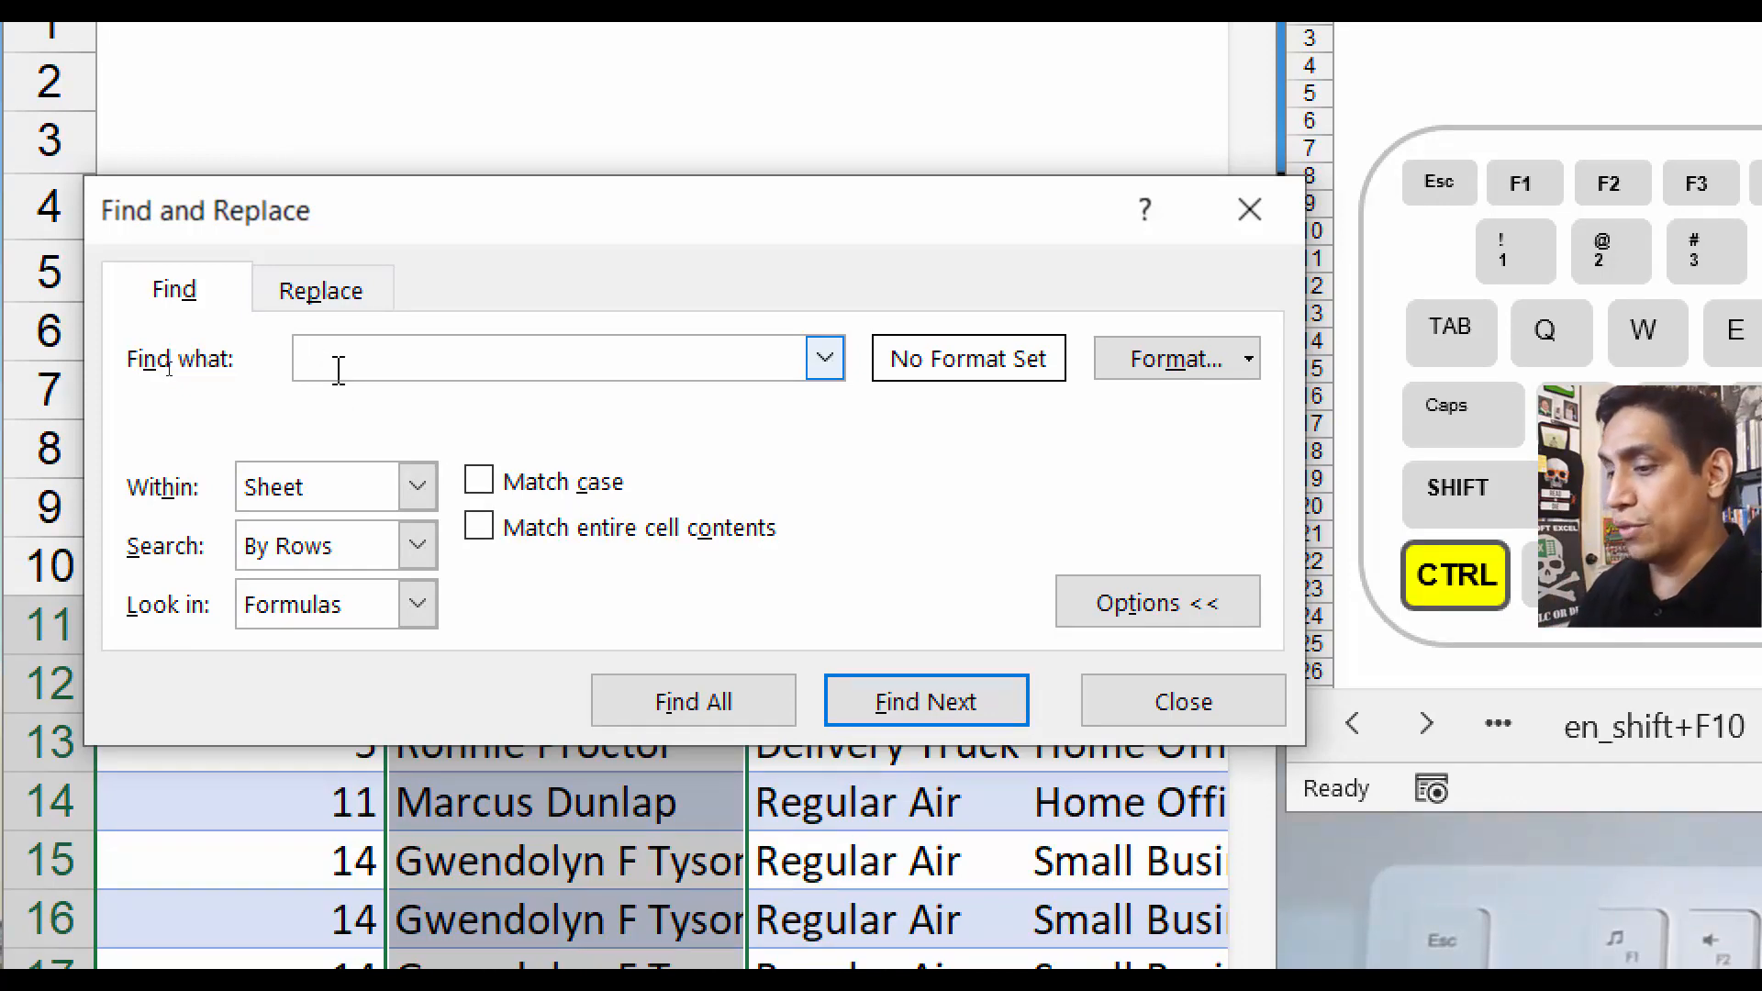
- Search for 'Sarah' and jump to the first matching customer name
type("S")
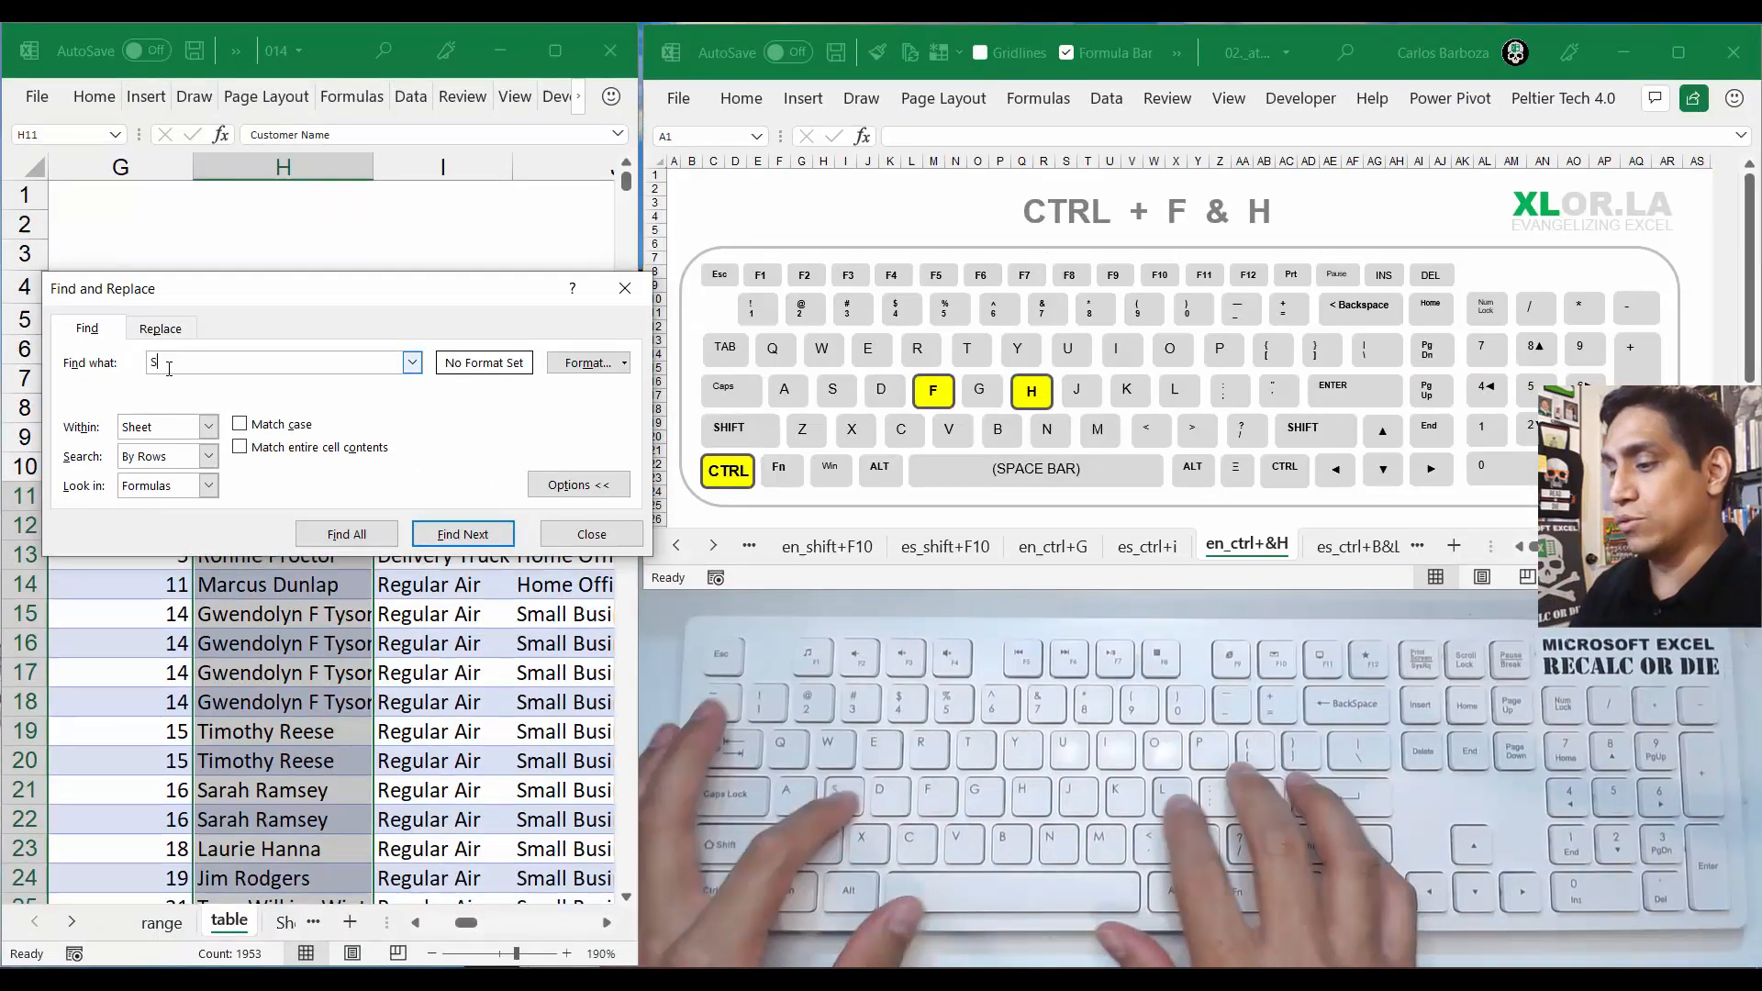
type("arah")
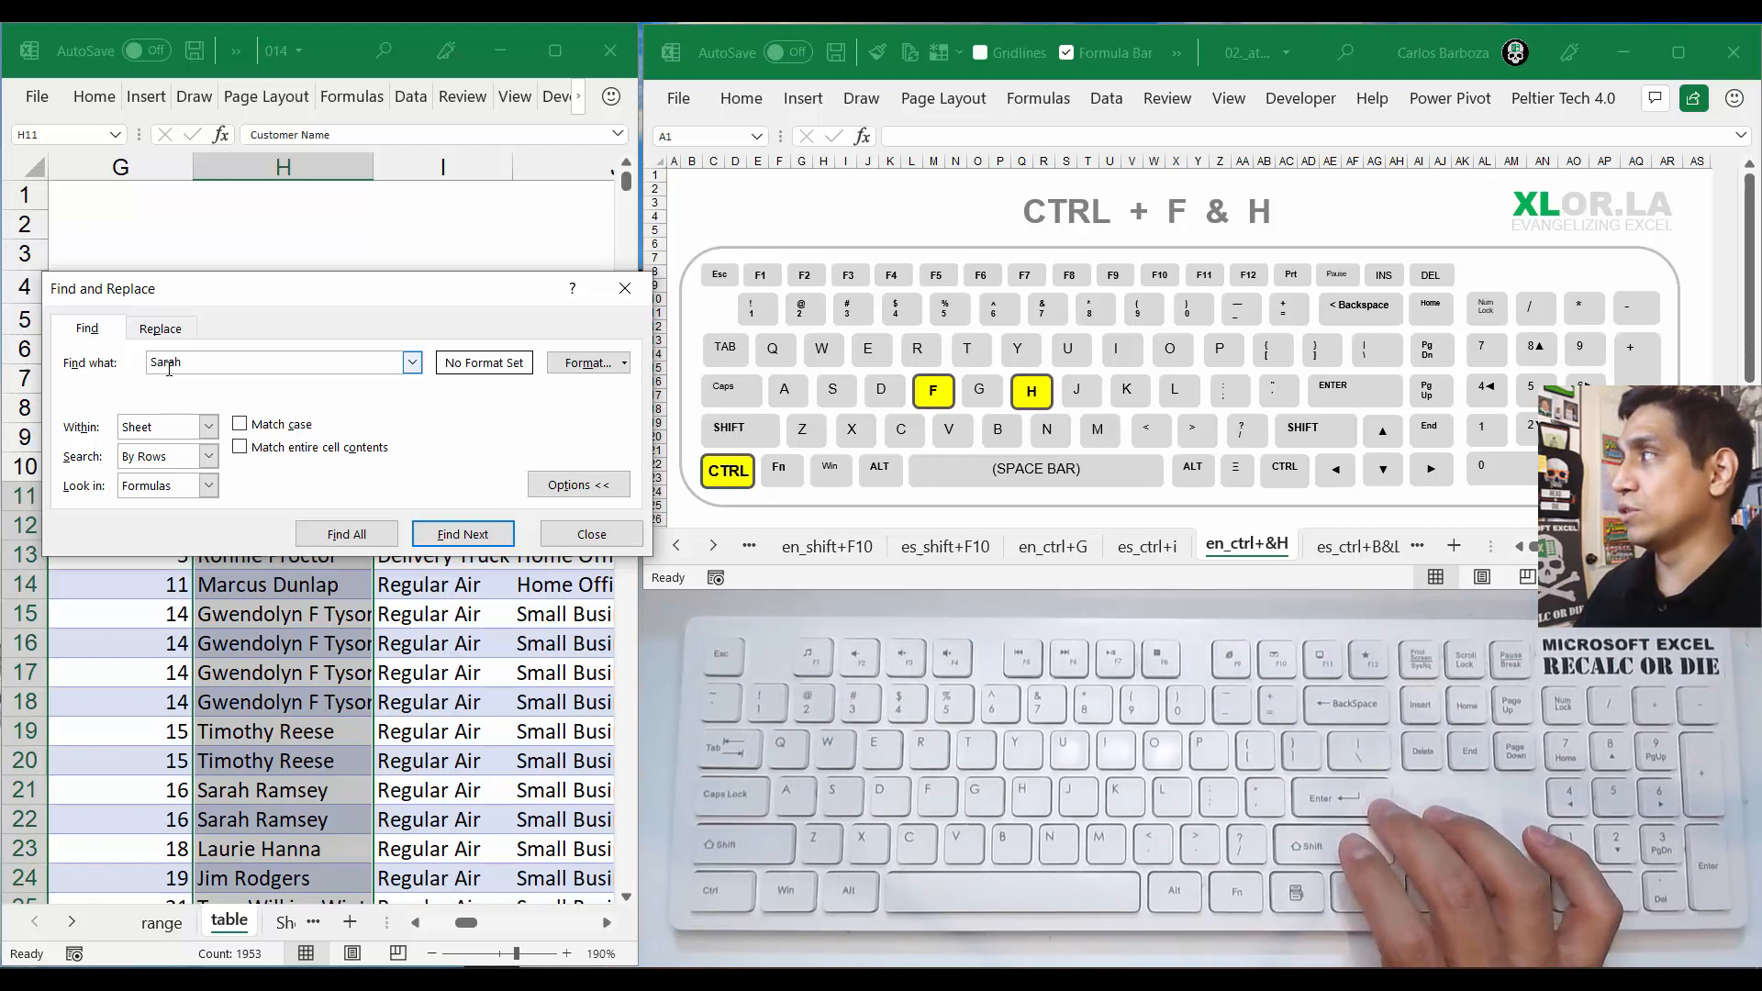
left_click(463, 534)
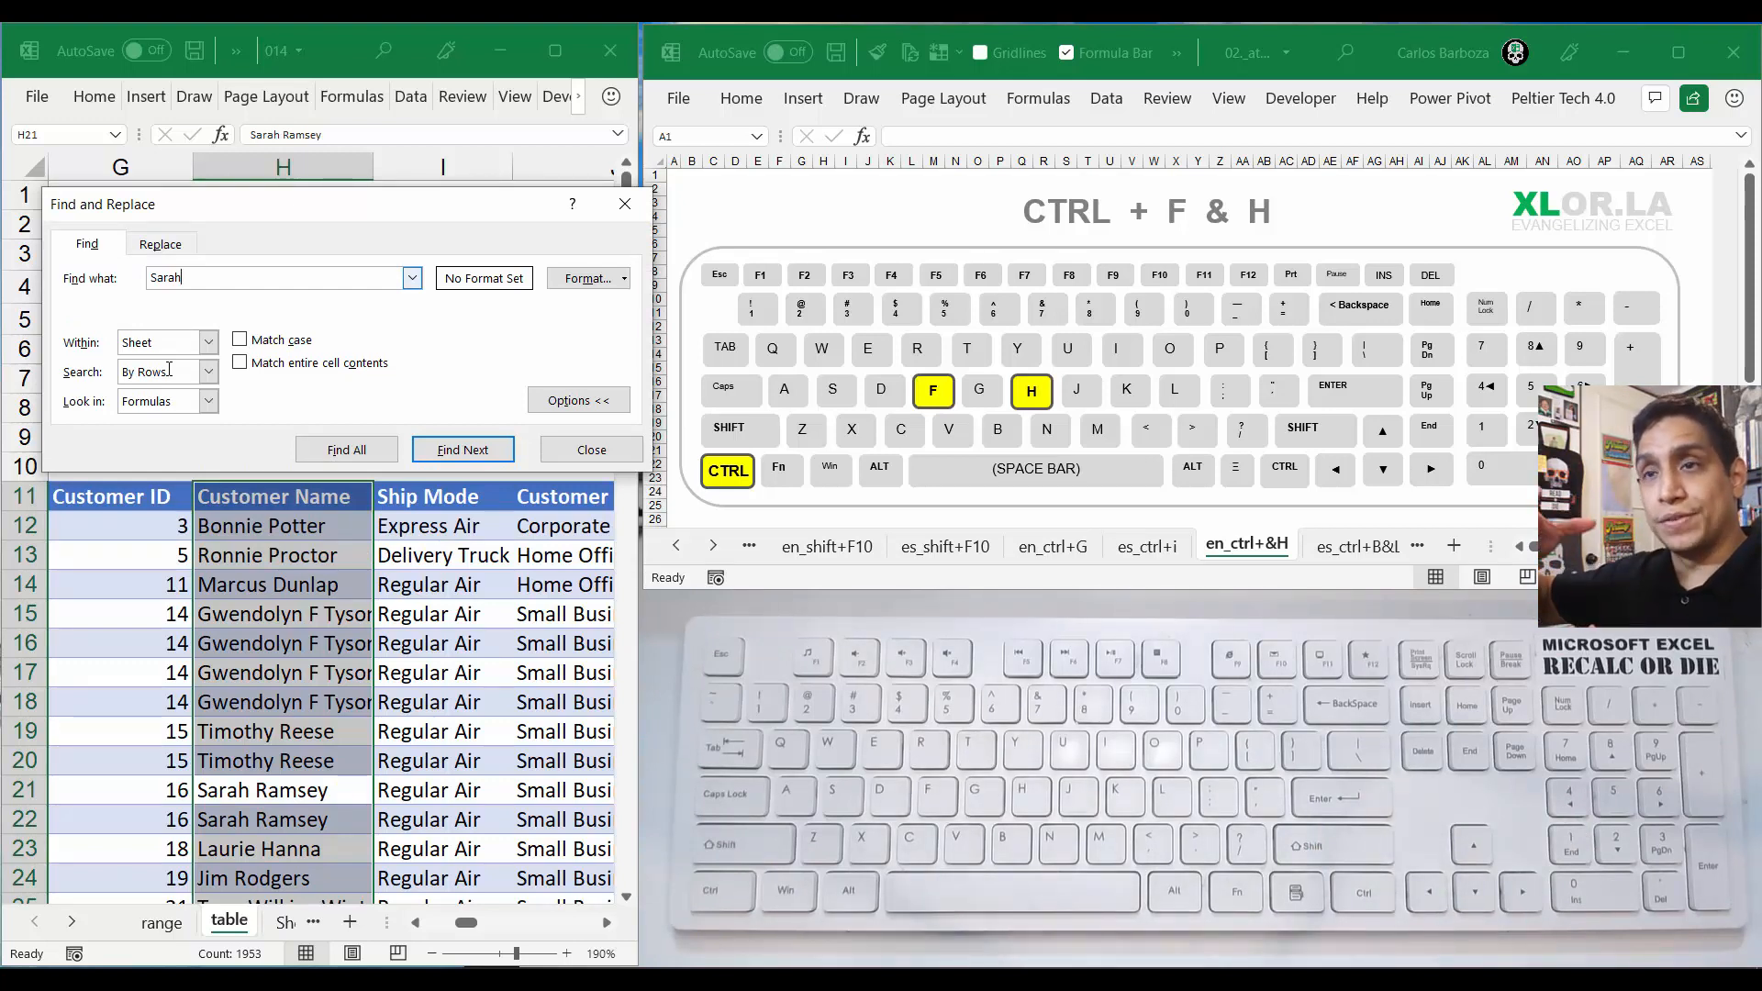
left_click(462, 450)
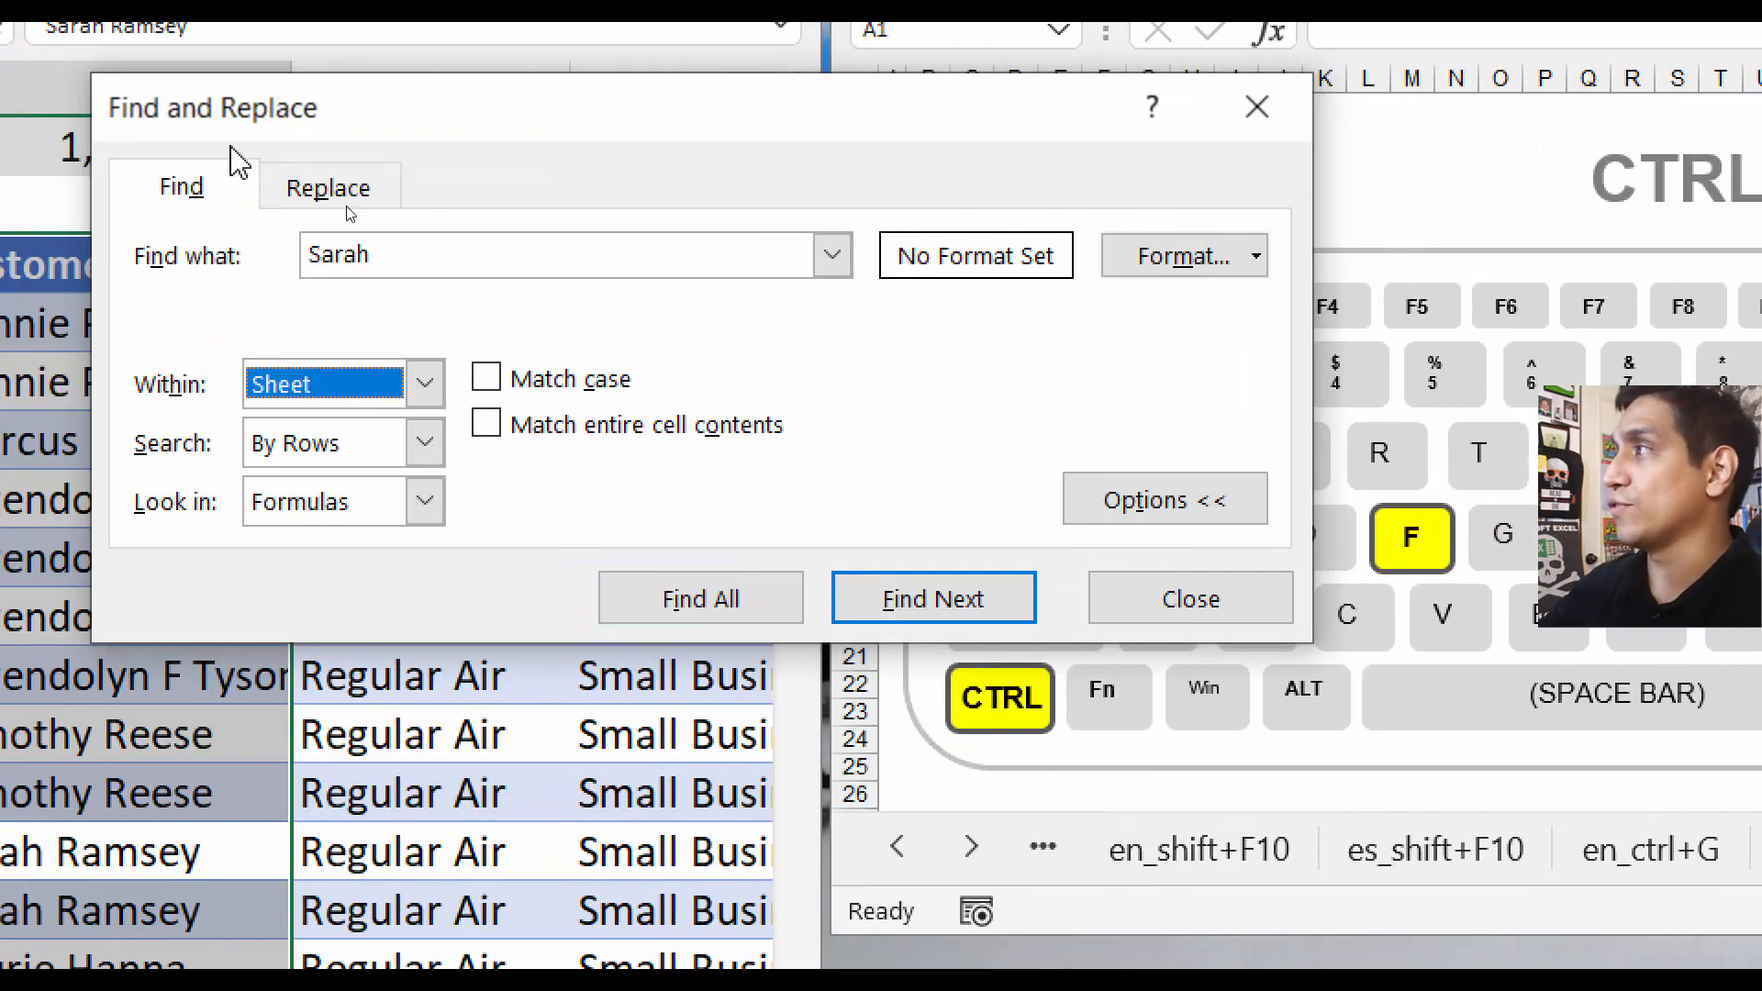
mouse_move(244, 200)
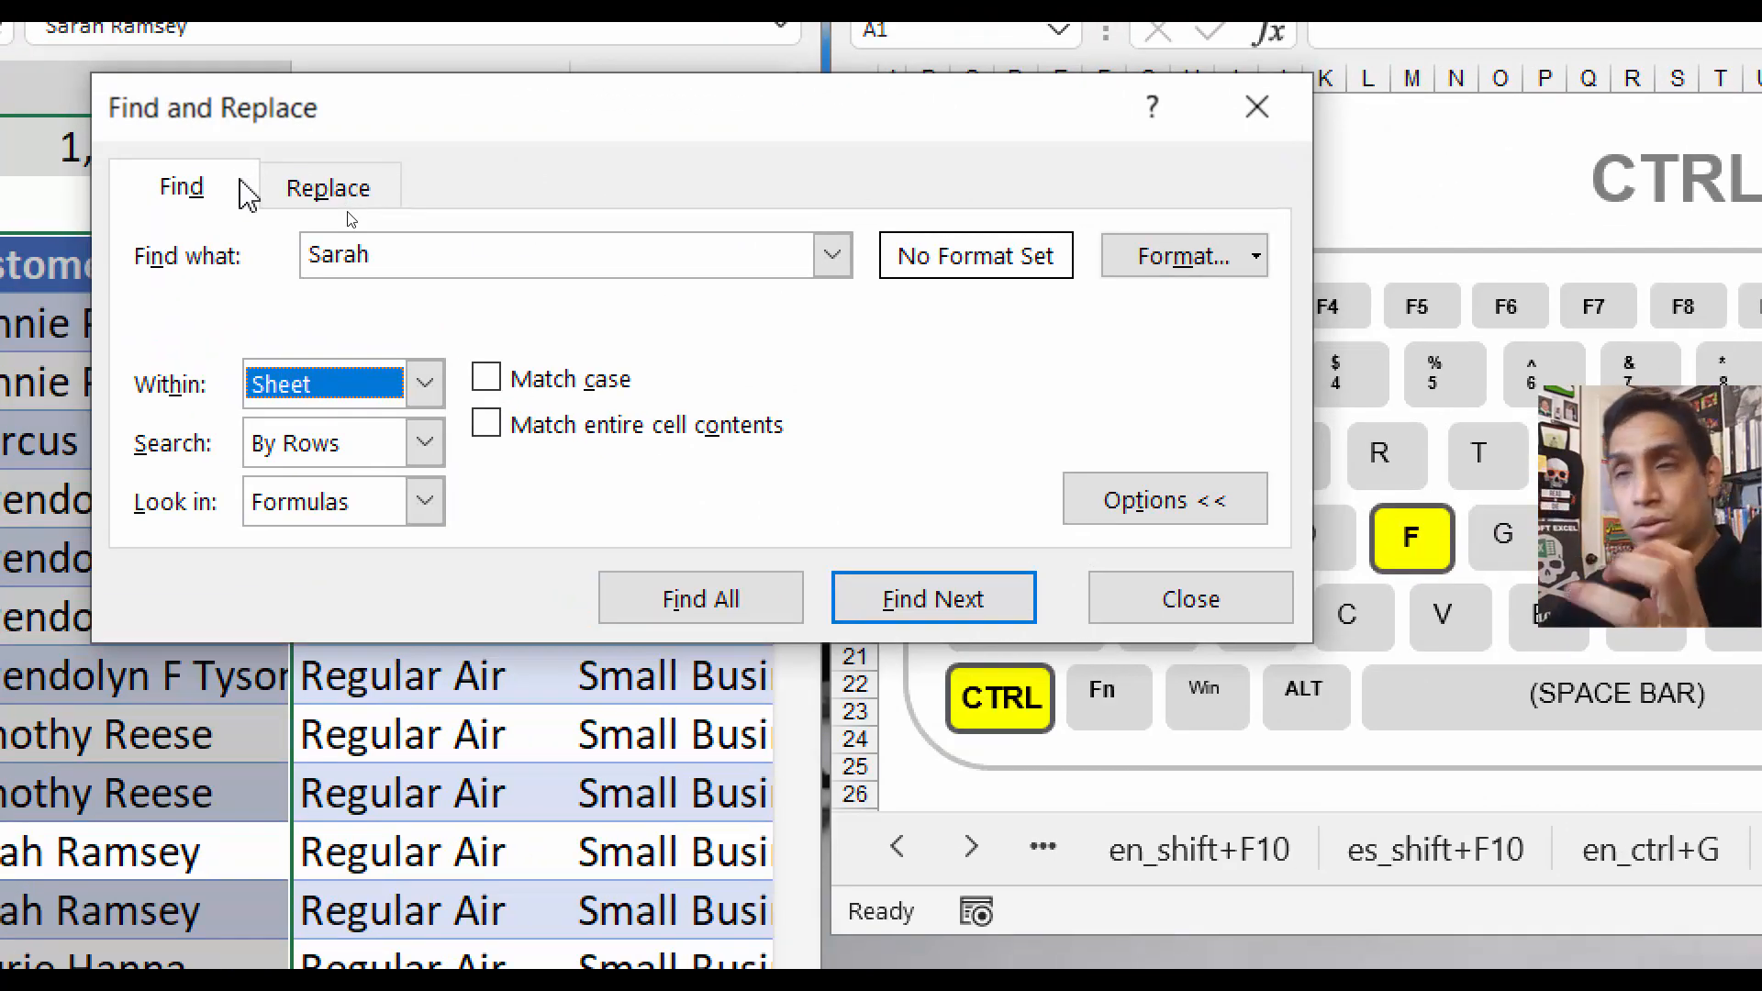
mouse_move(246, 306)
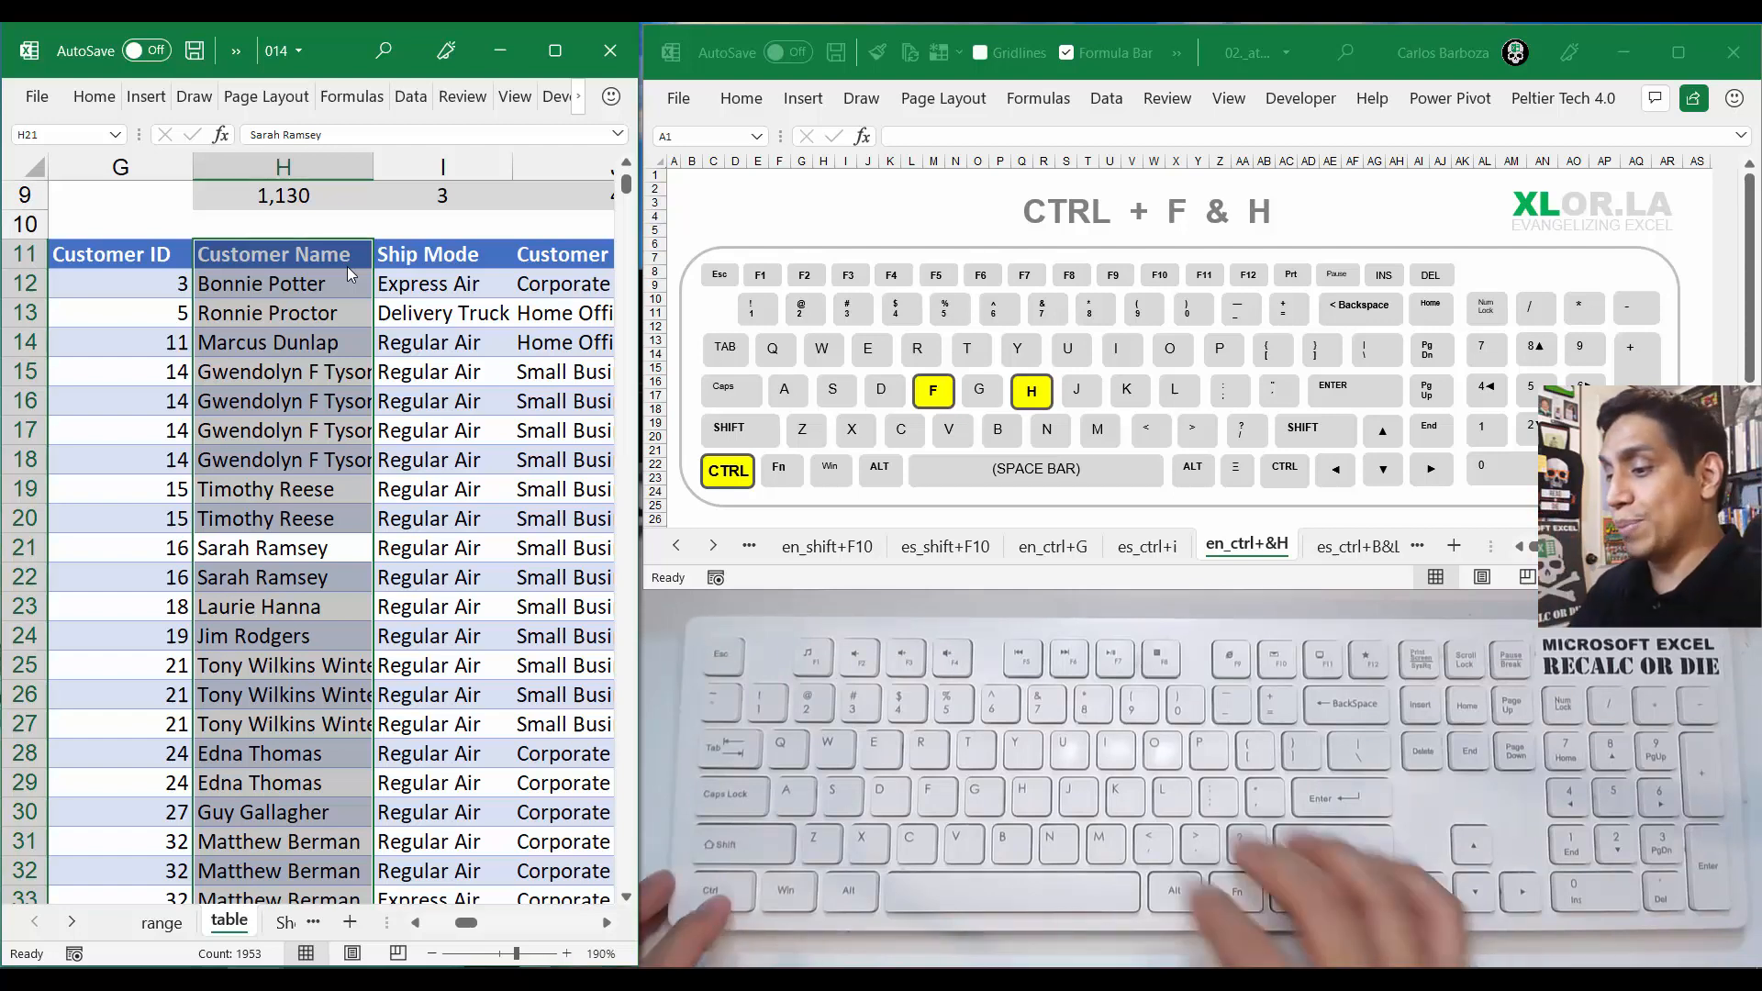
- Bring up Replace (Ctrl+H) with 'Sarah' to find and 'Sarahbeth' as the replacement
key("ctrl+h")
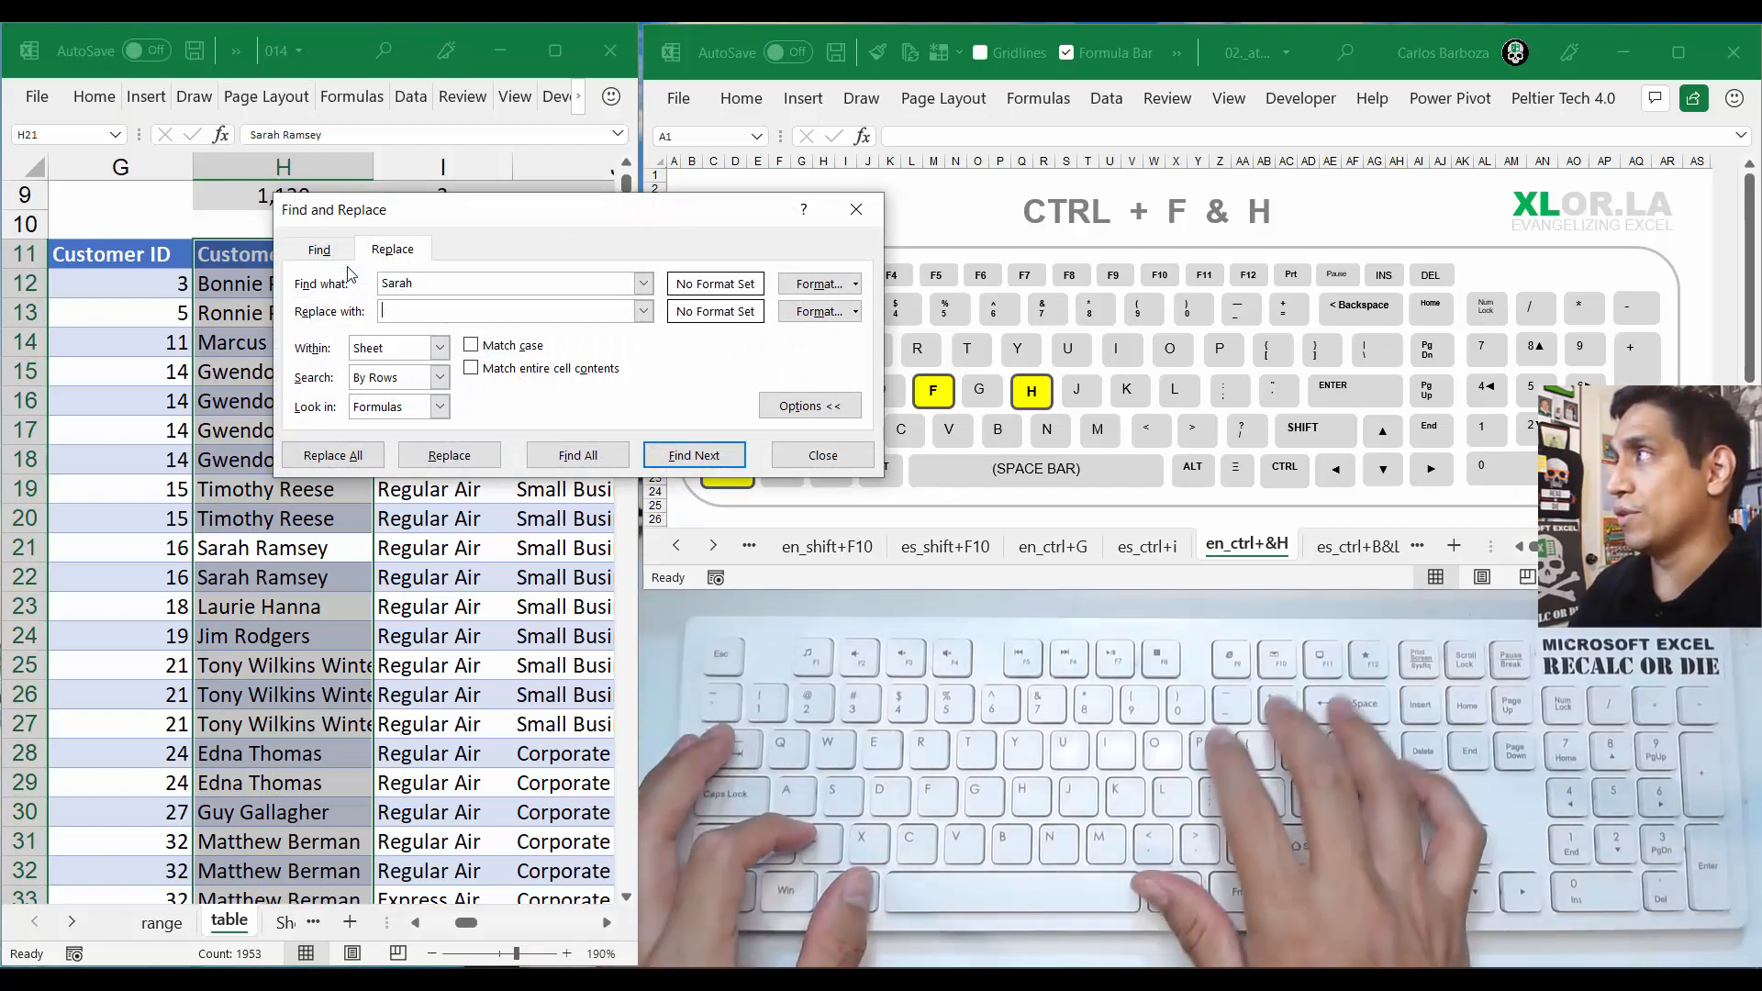
type("Sarahbeth")
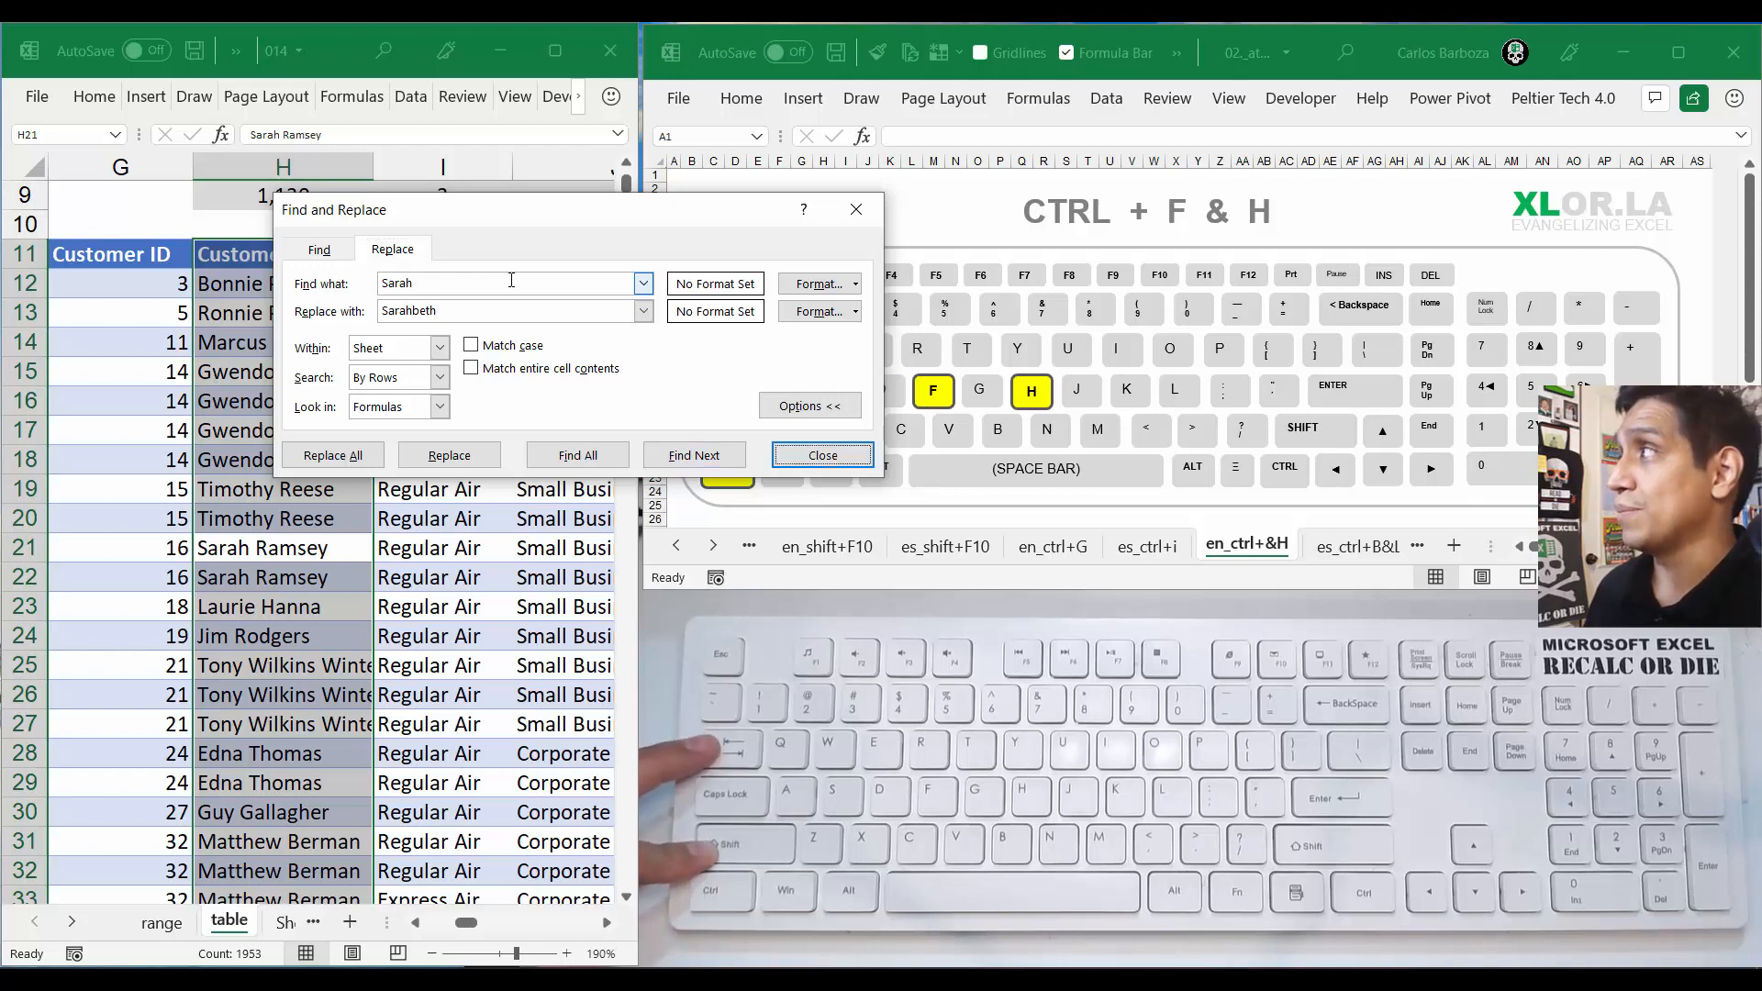
mouse_move(447, 455)
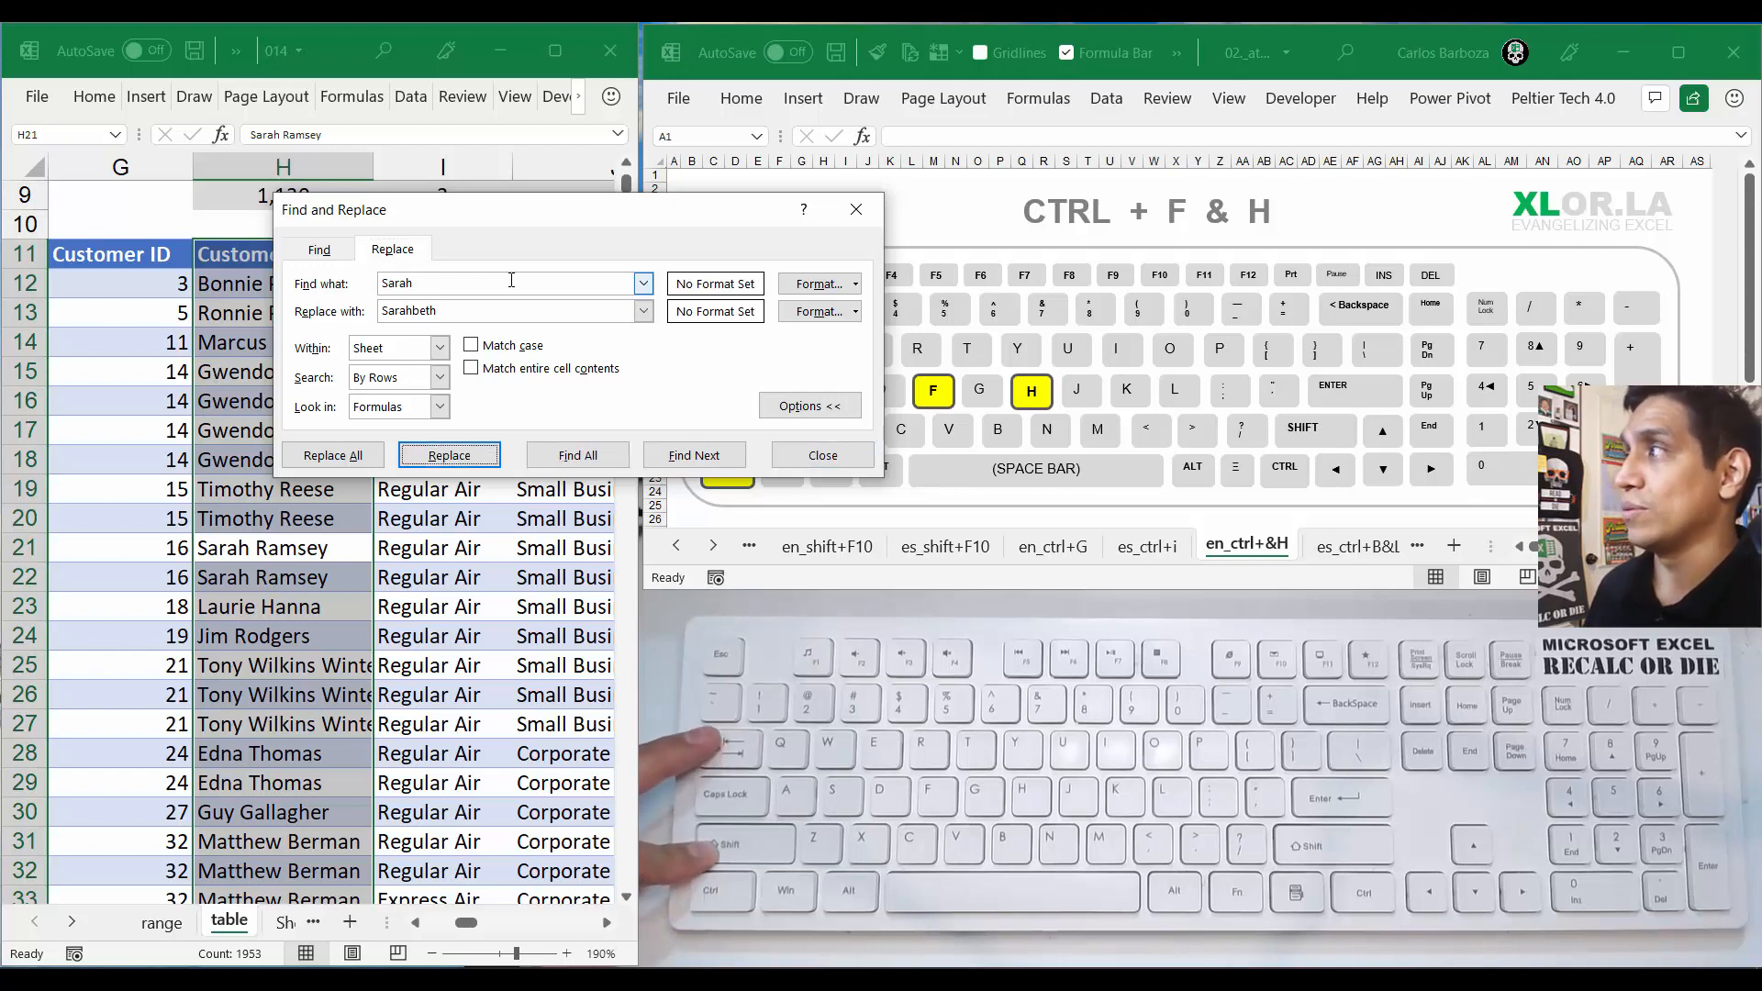
mouse_move(332, 455)
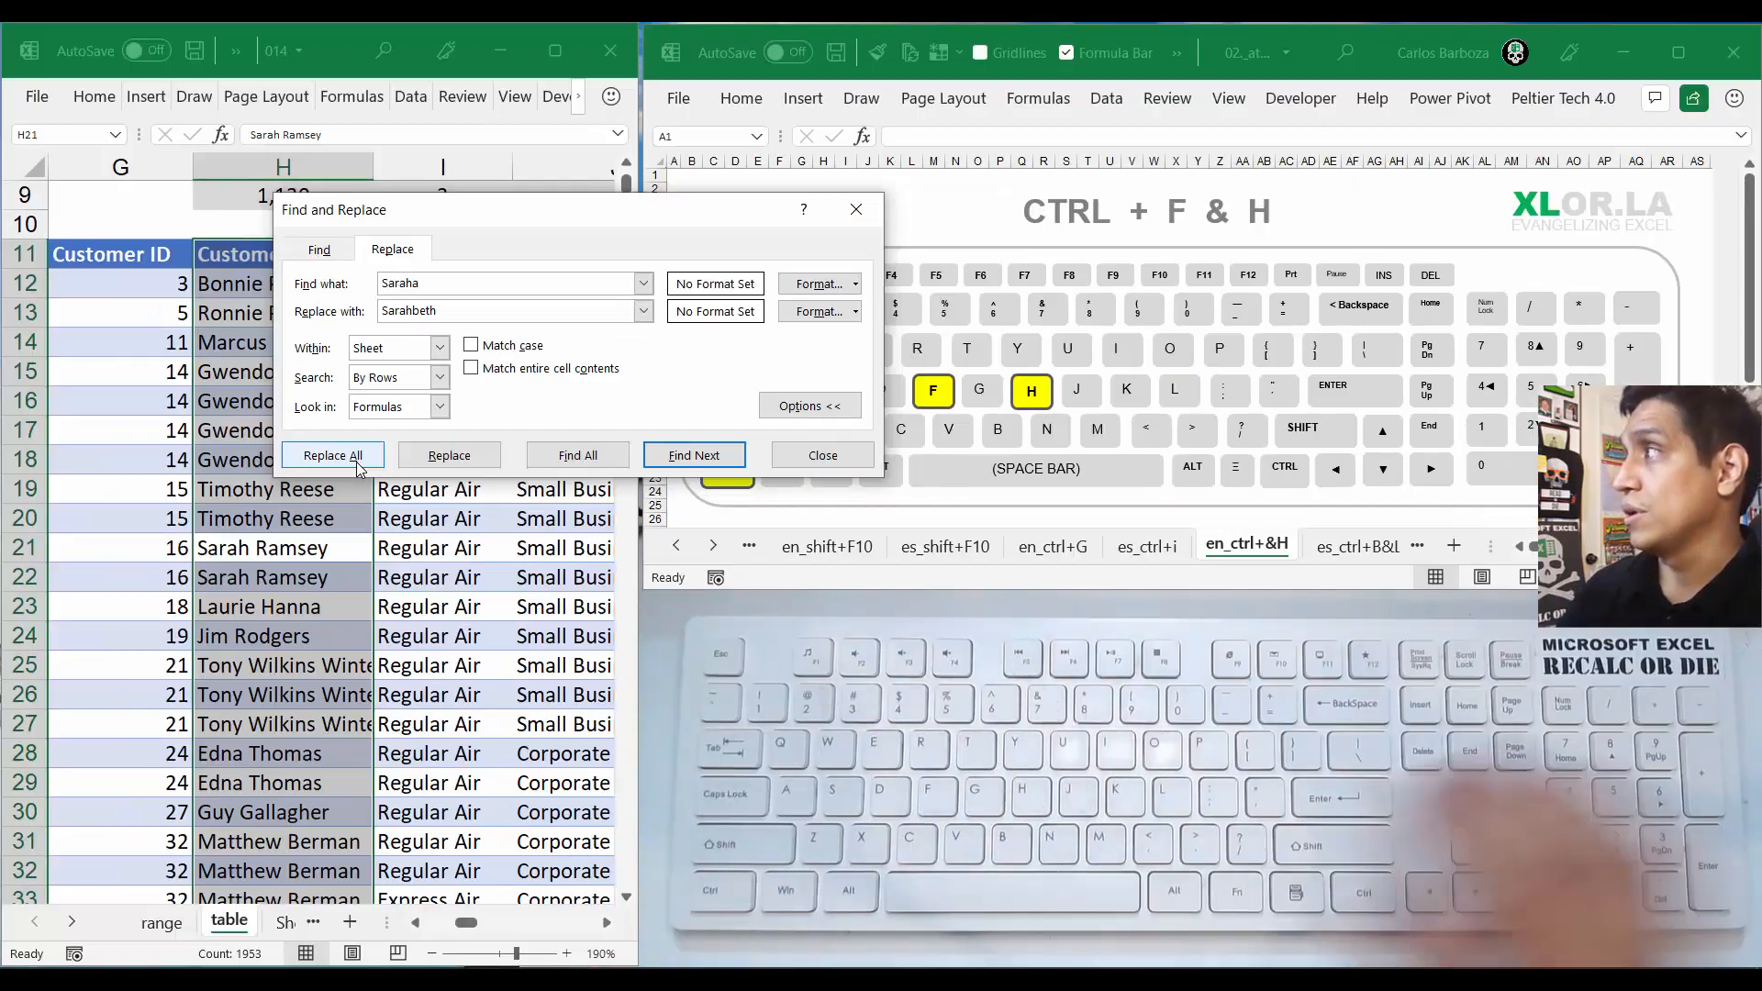
- Replace all 'Sarah' with 'Sarahbeth' (3 replacements), acknowledge the message and close the dialog
key("Backspace")
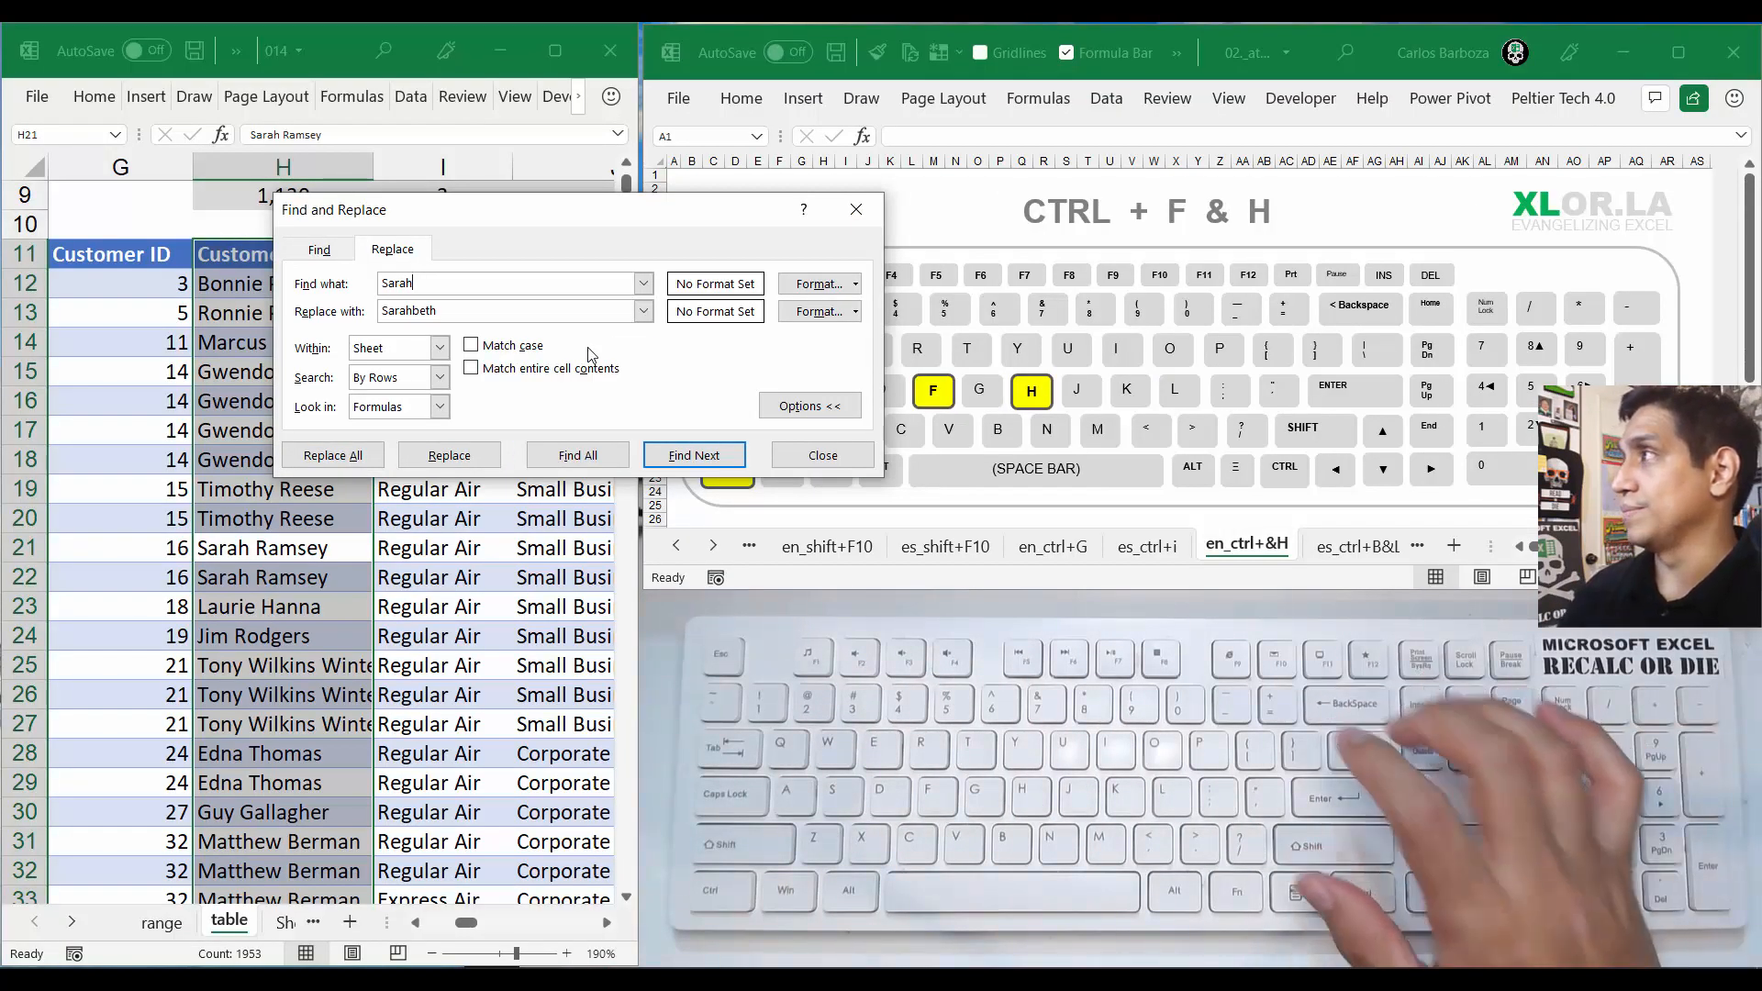
left_click(332, 455)
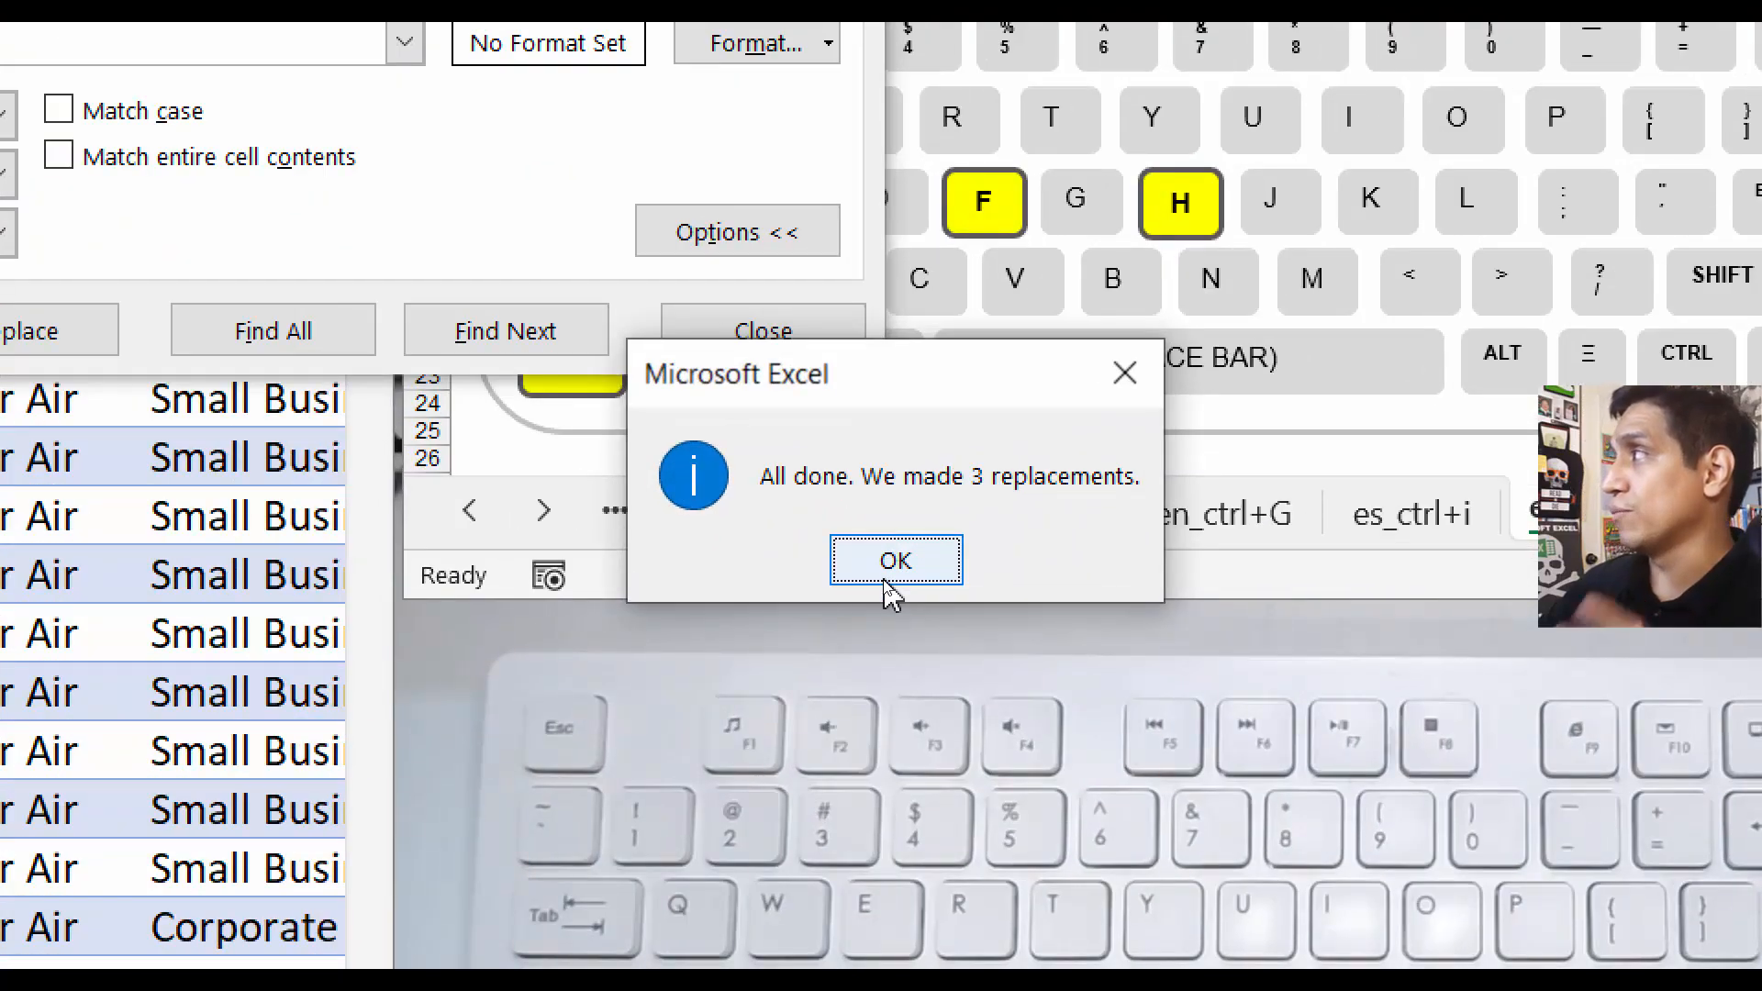
left_click(896, 560)
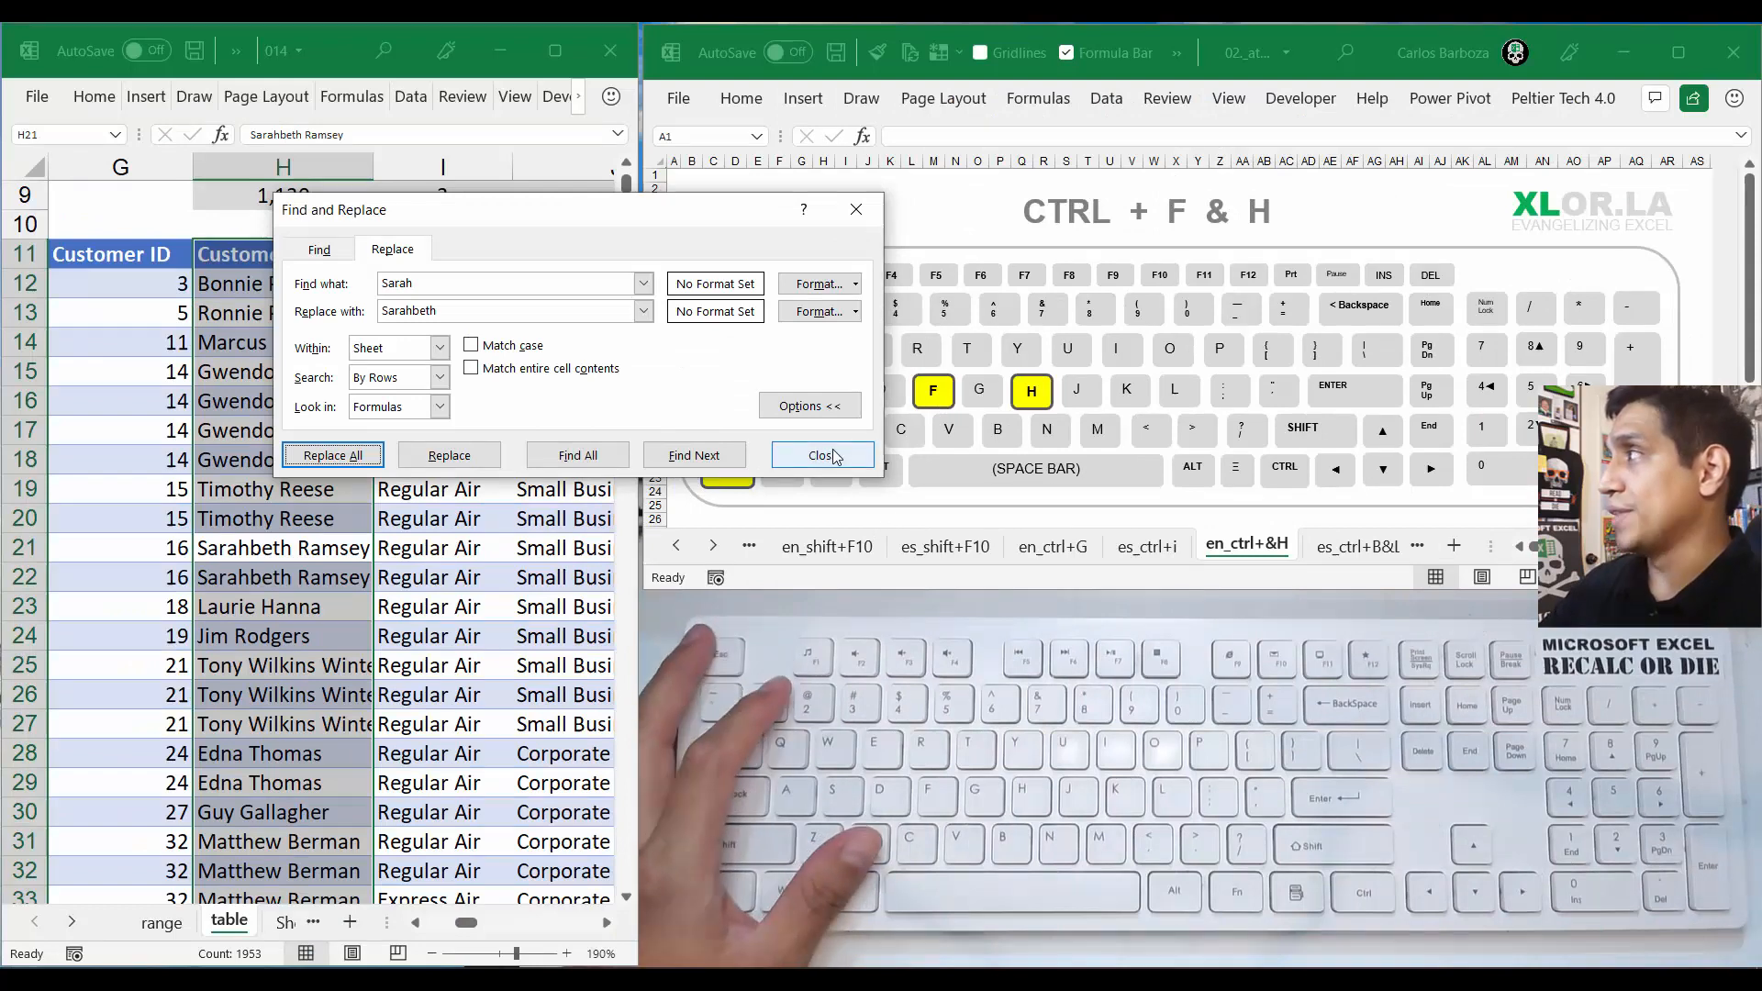
left_click(822, 455)
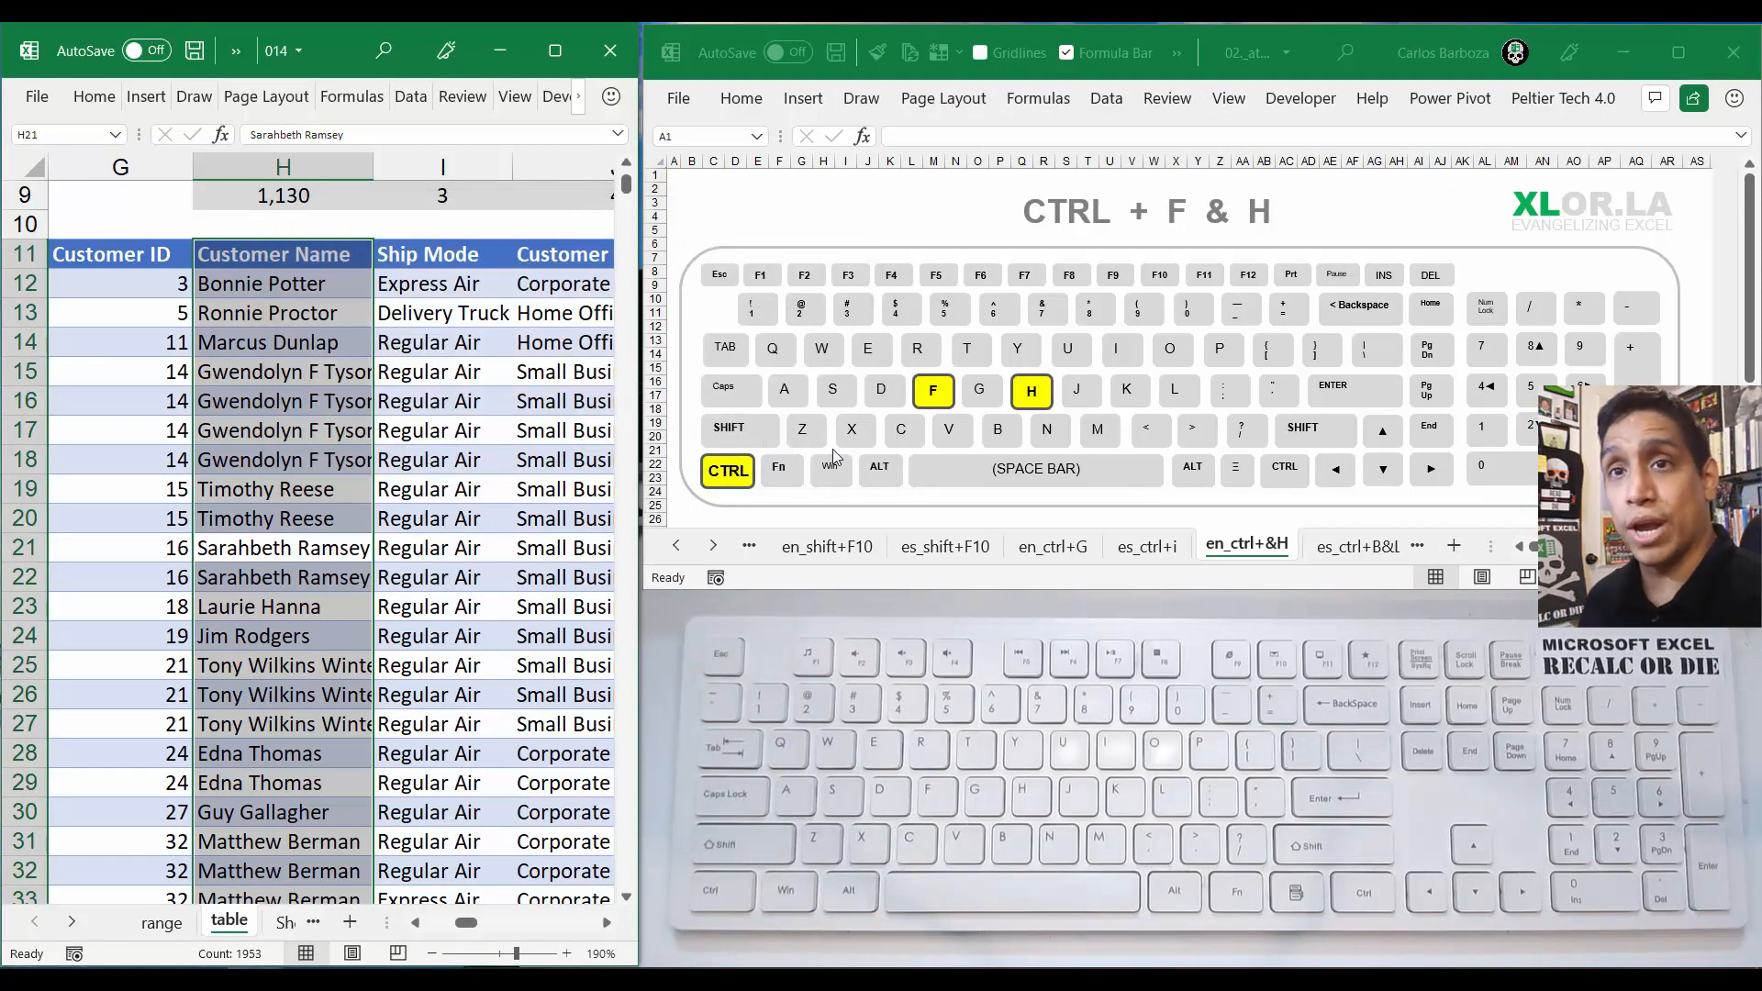
- Reopen the Find dialog, then switch to the PowerPoint agenda slide
key("ctrl+h")
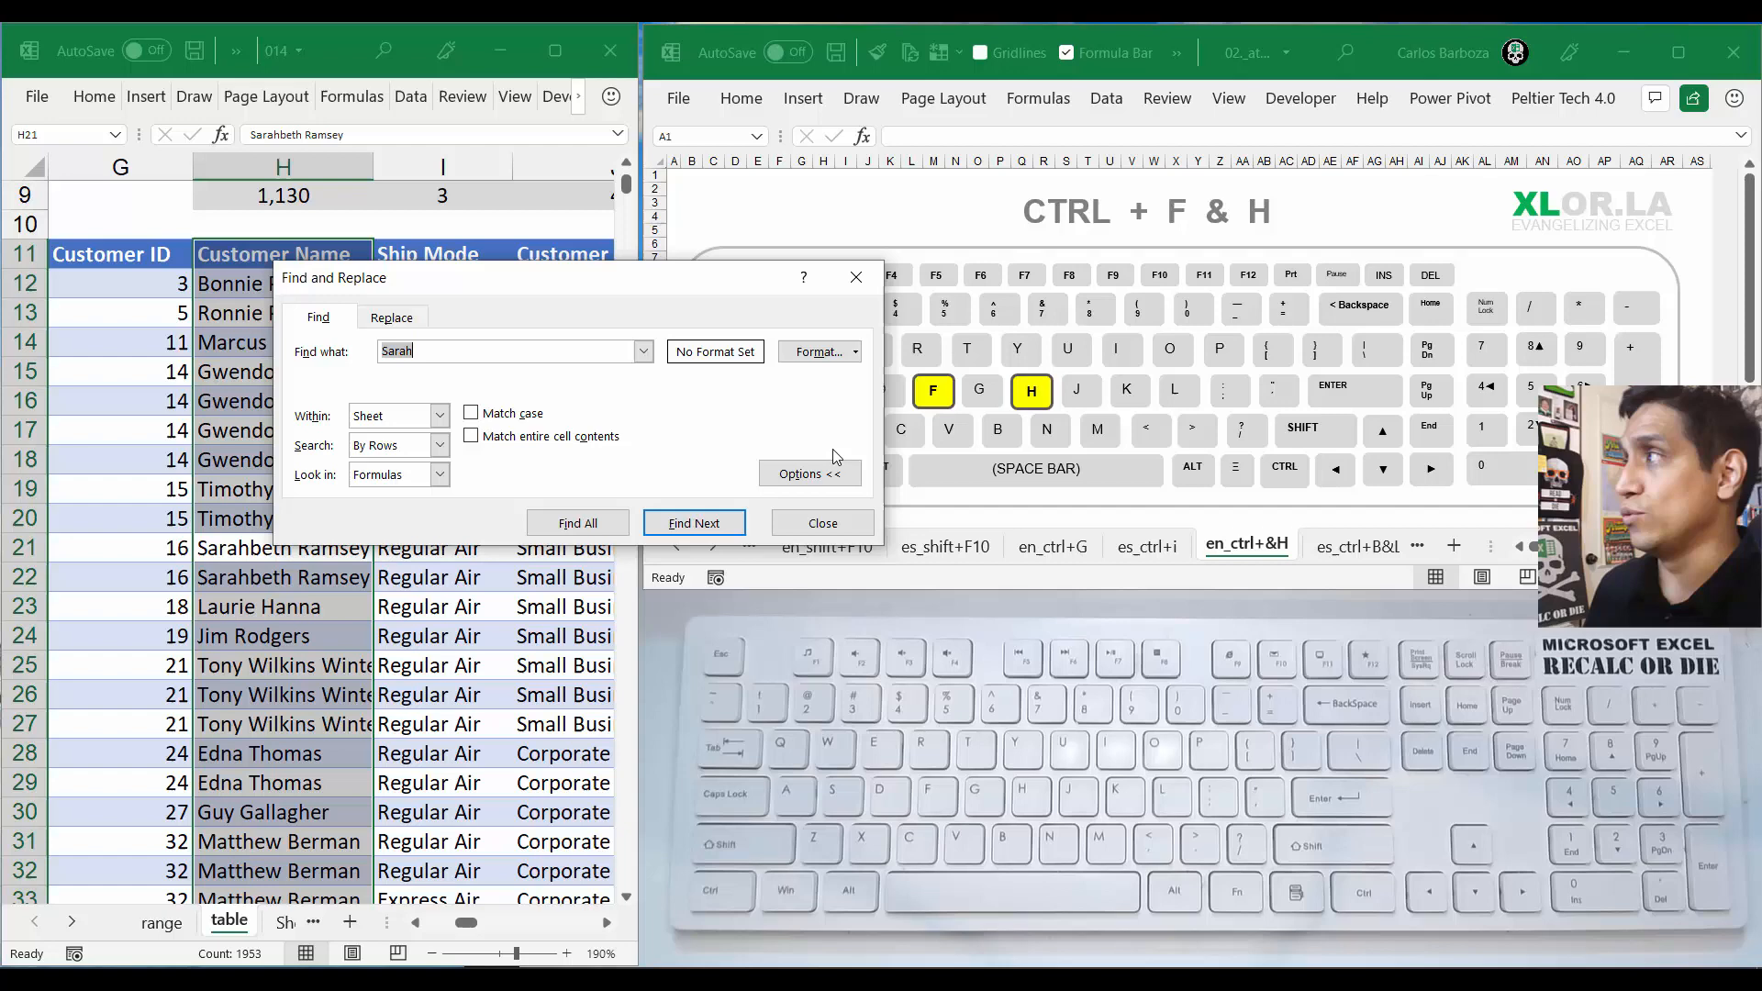
left_click(822, 523)
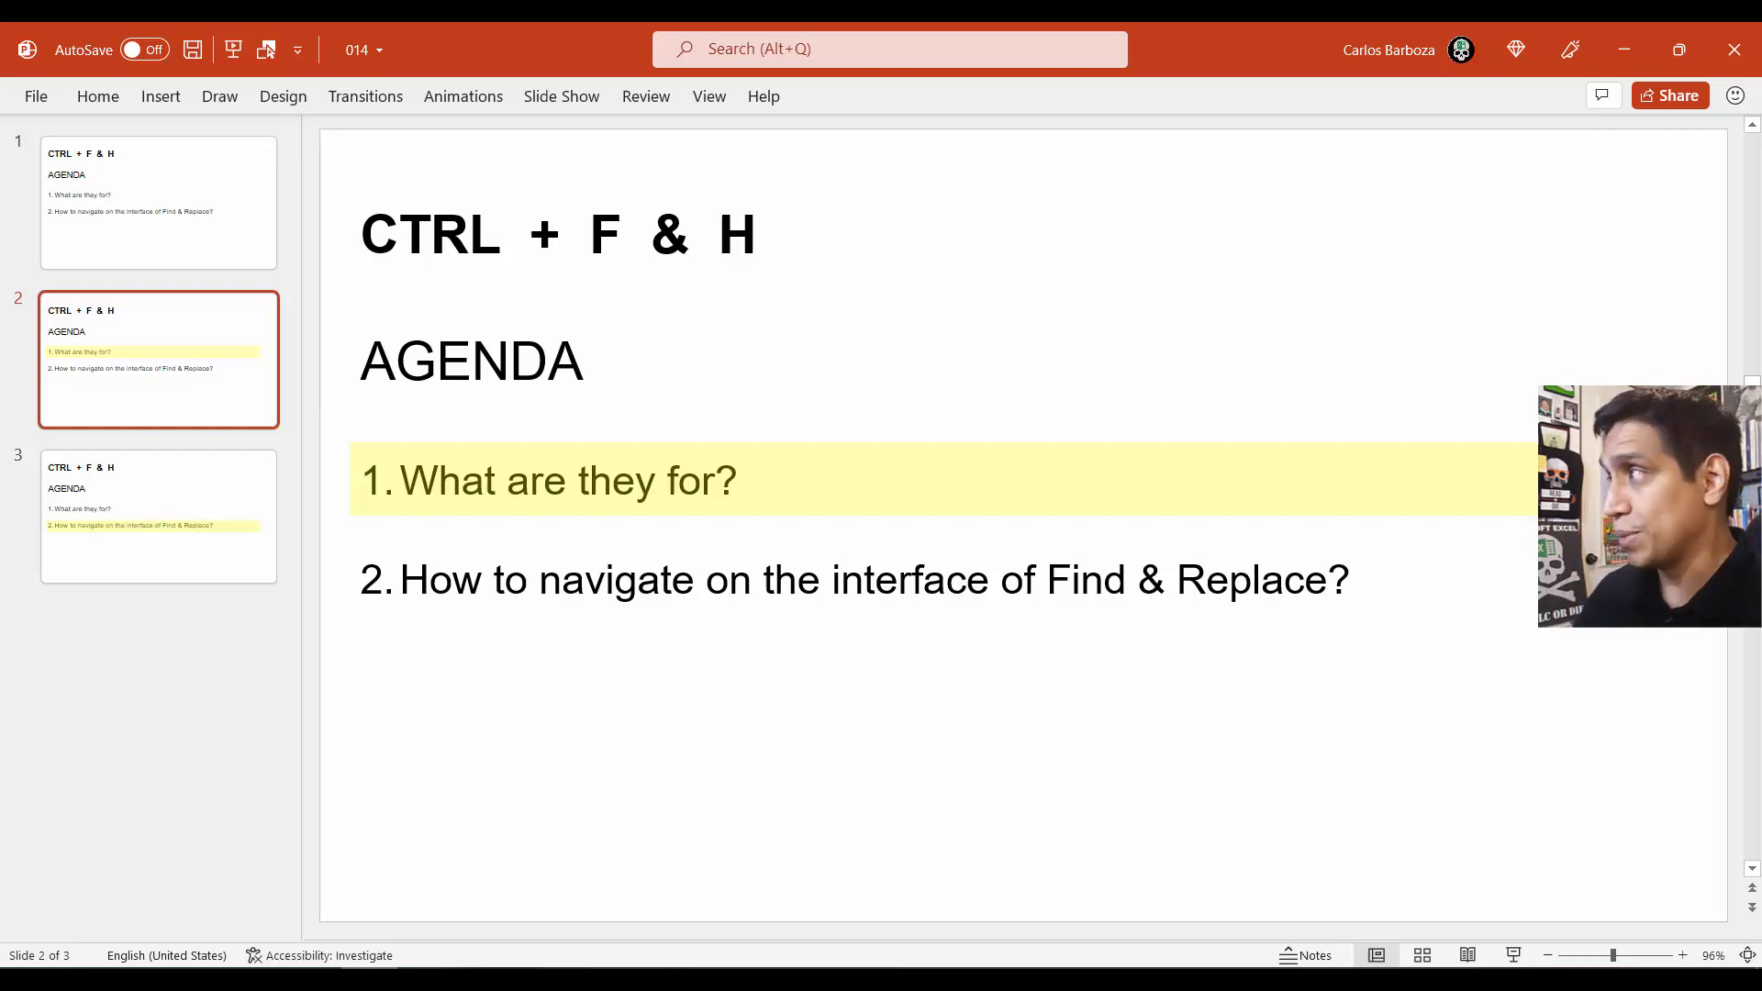
left_click(158, 516)
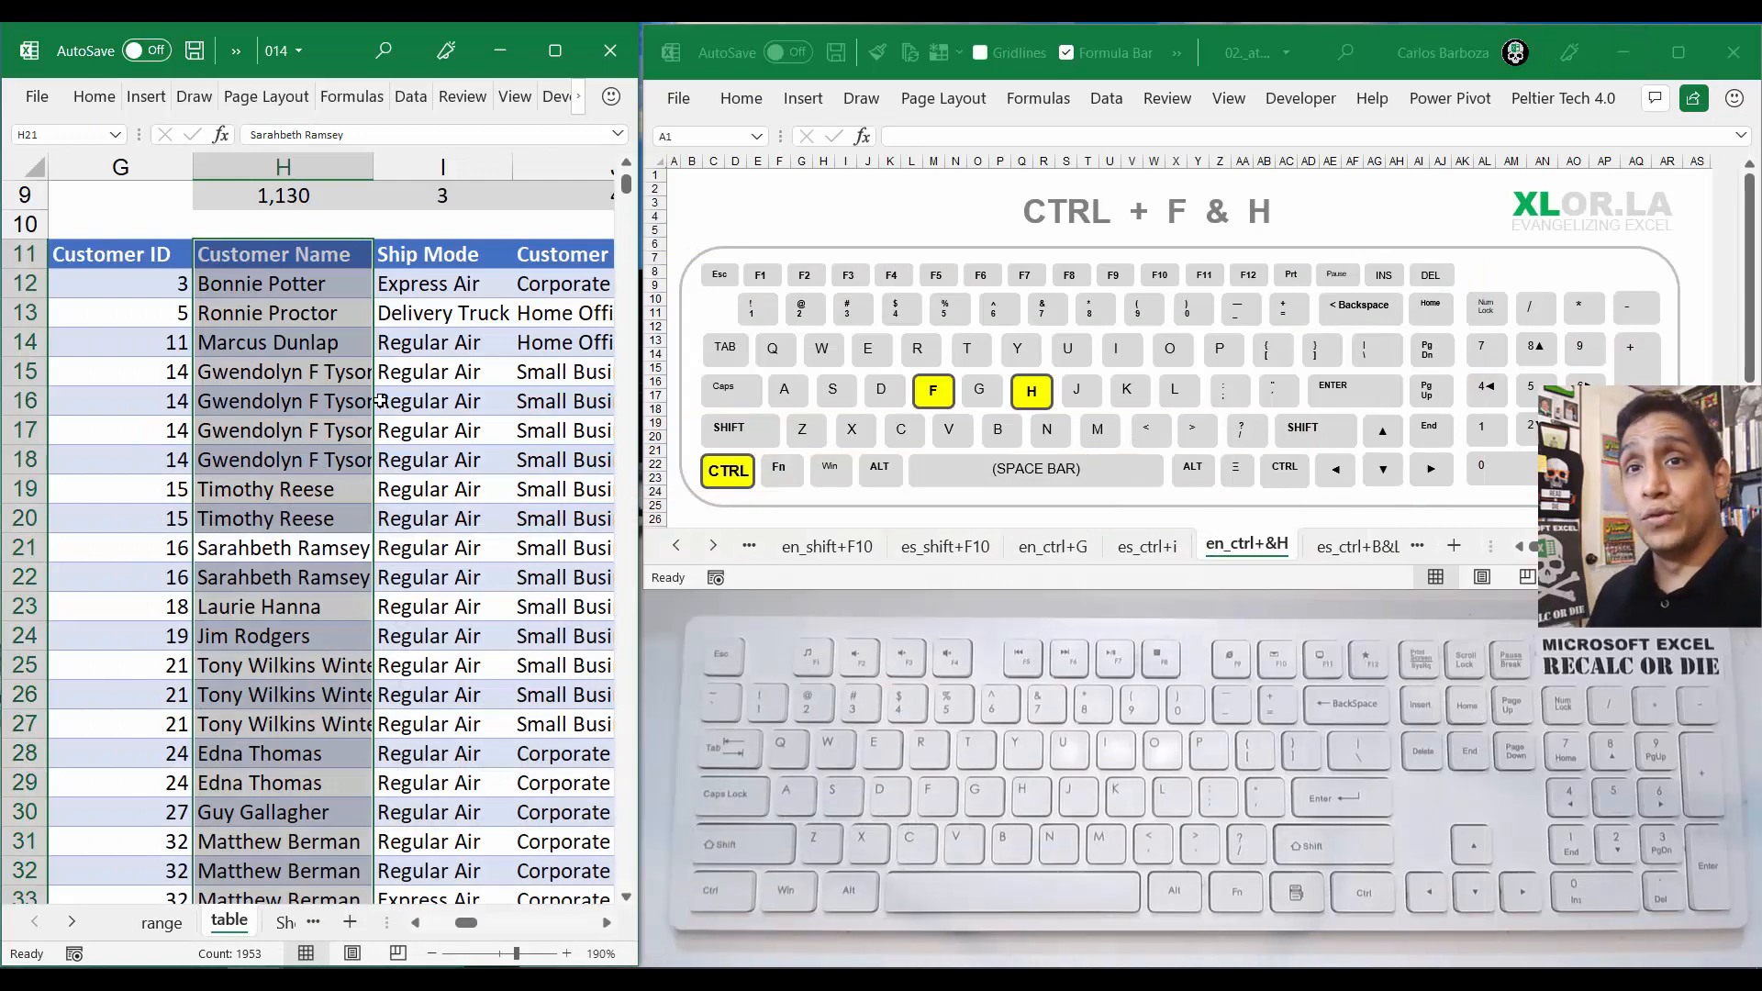
key("ctrl+h")
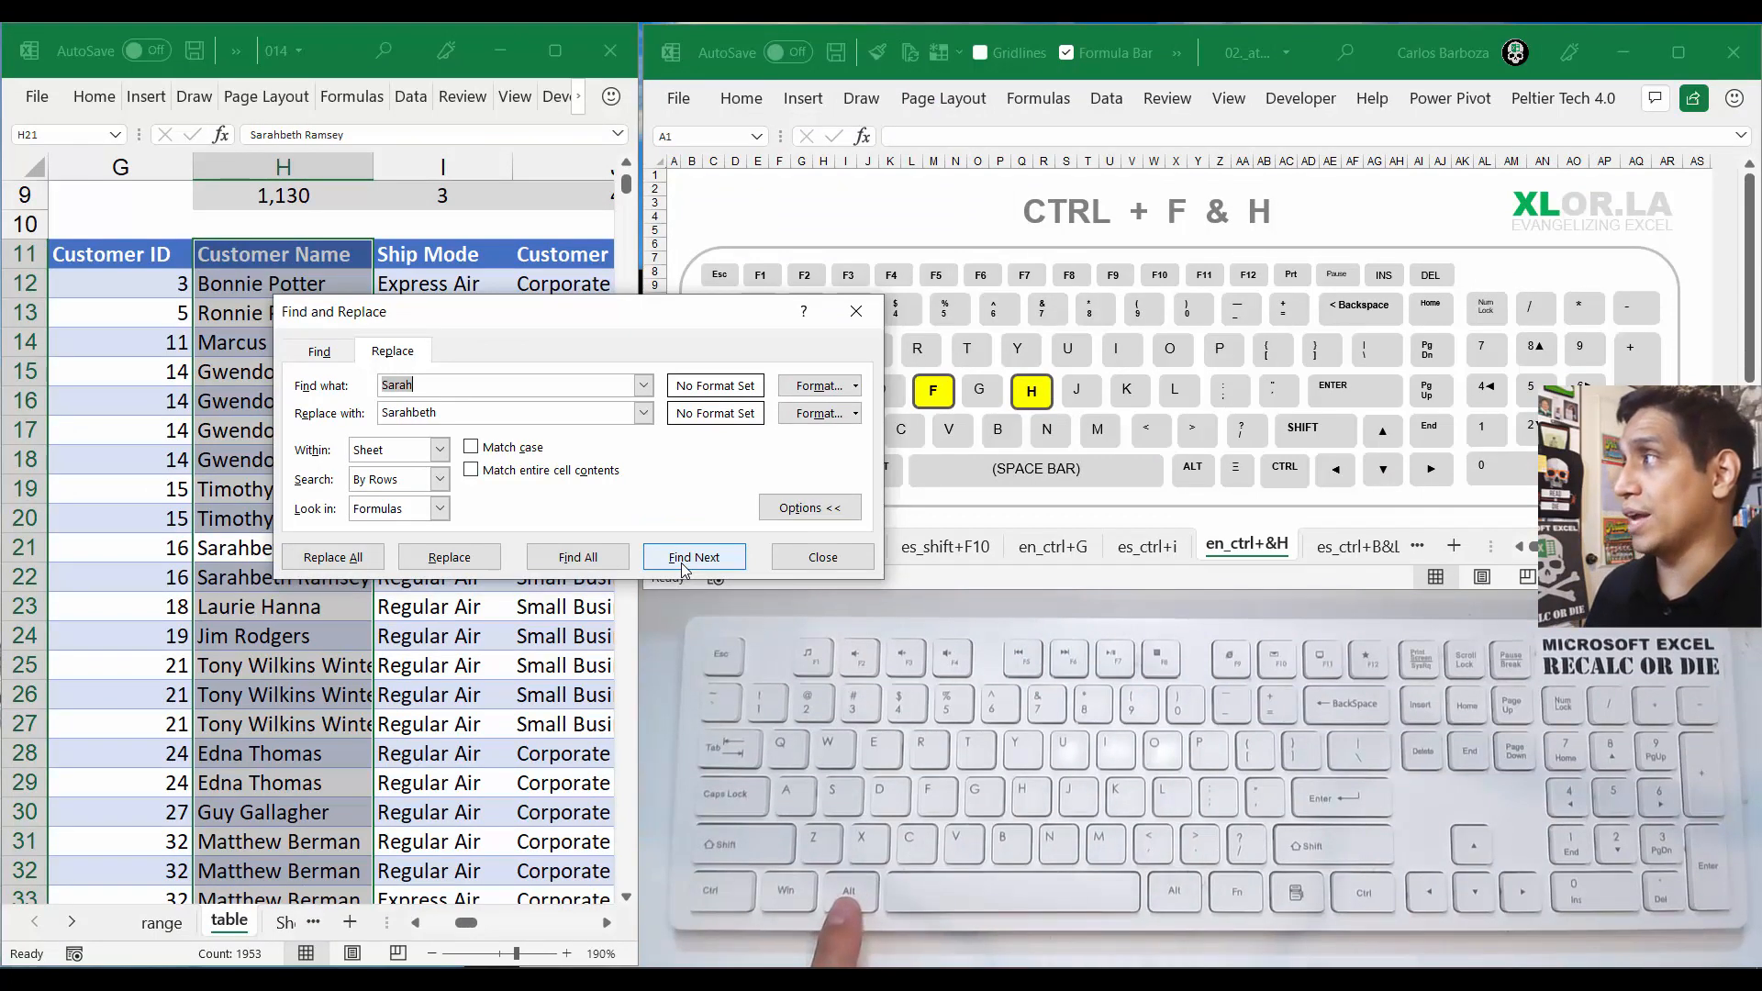
left_click(822, 556)
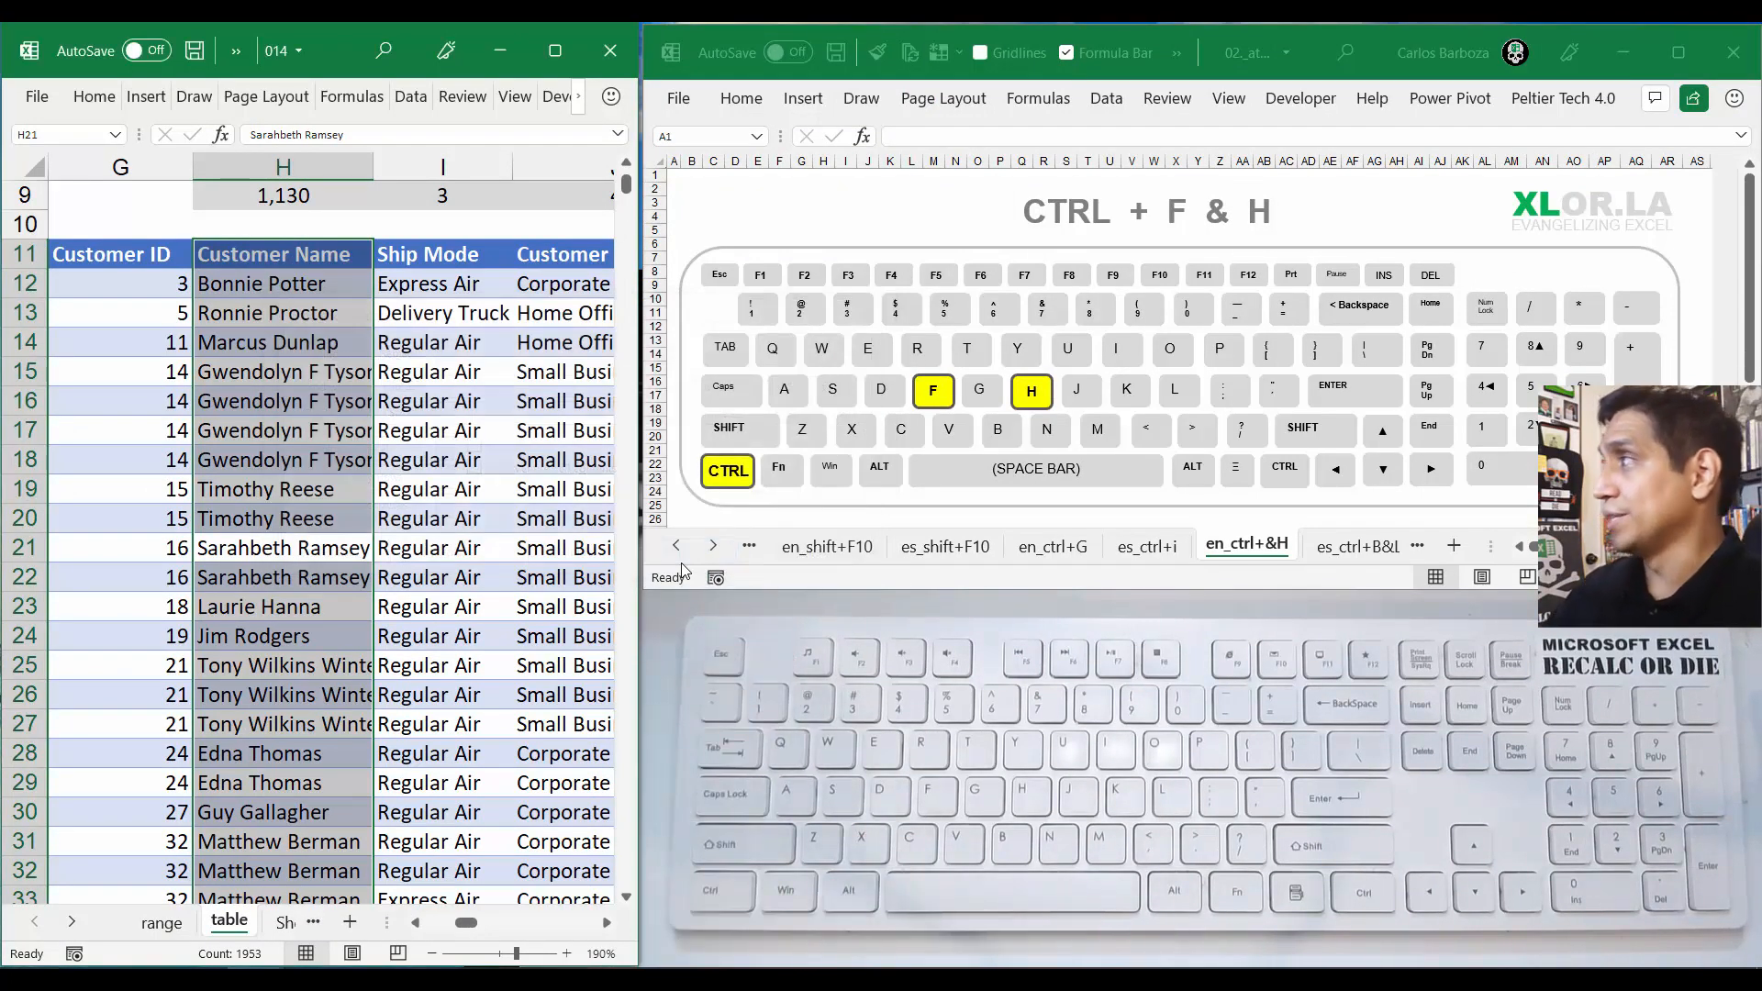